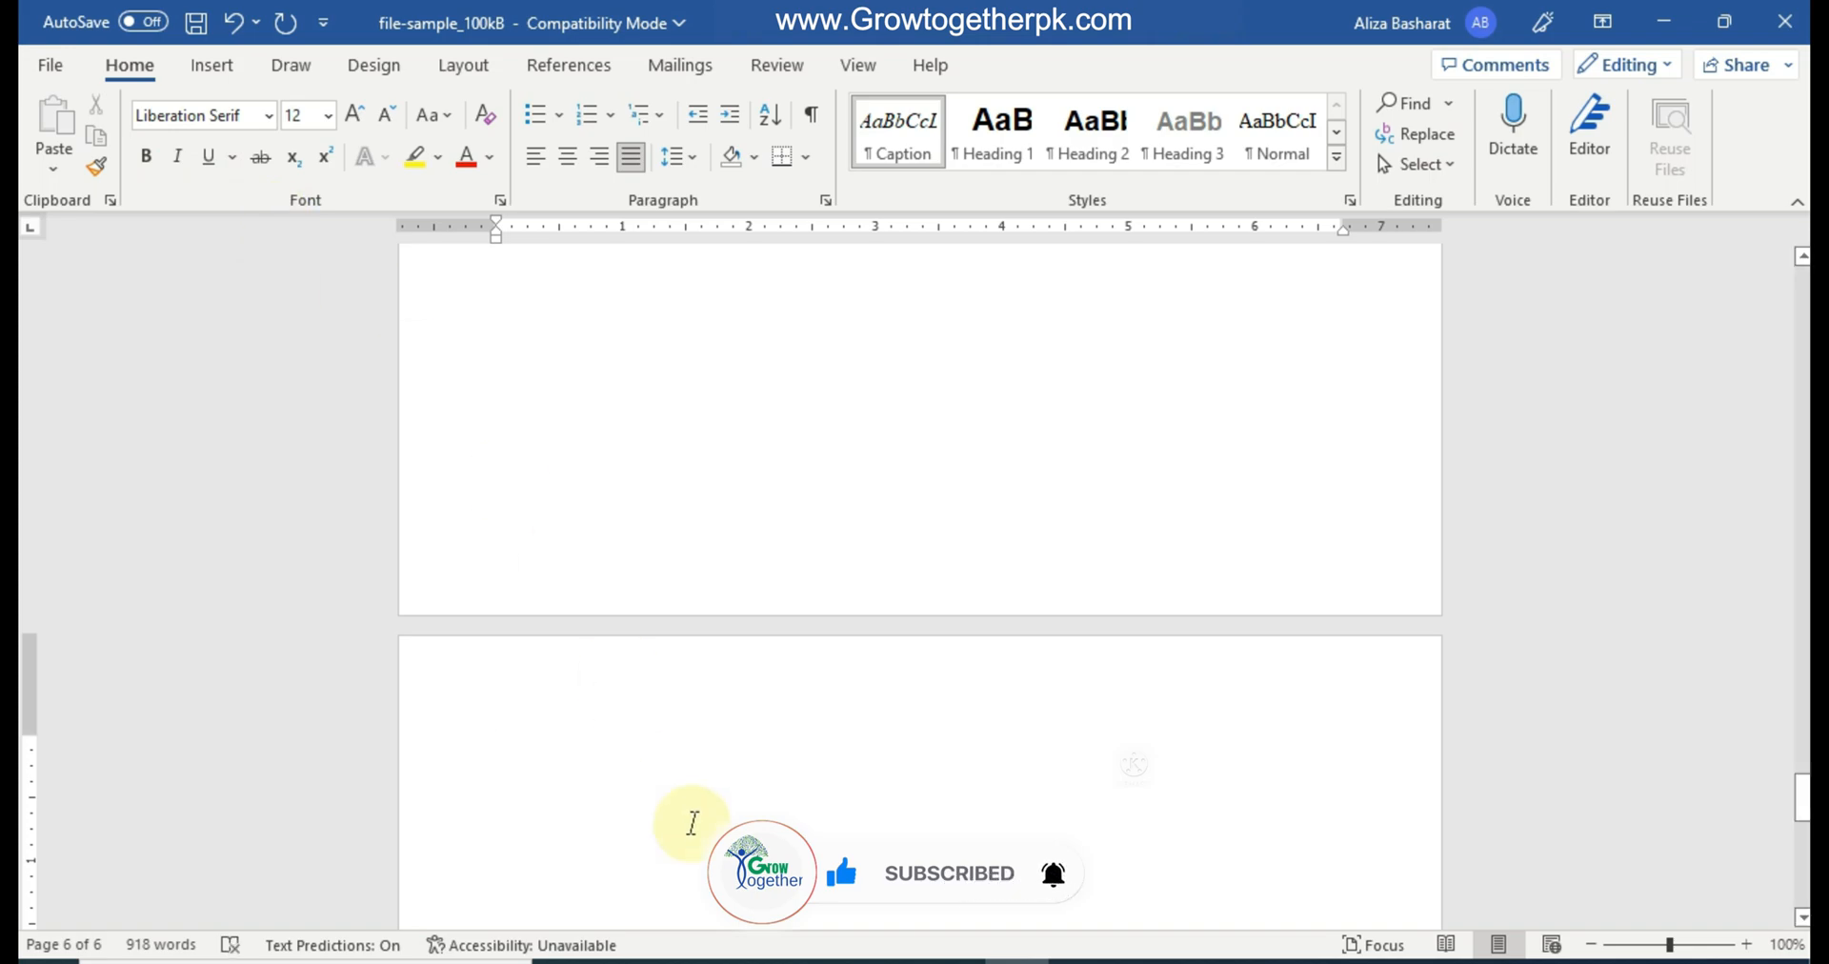
Place the cursor at the top of the blank page 6.
left_click(497, 747)
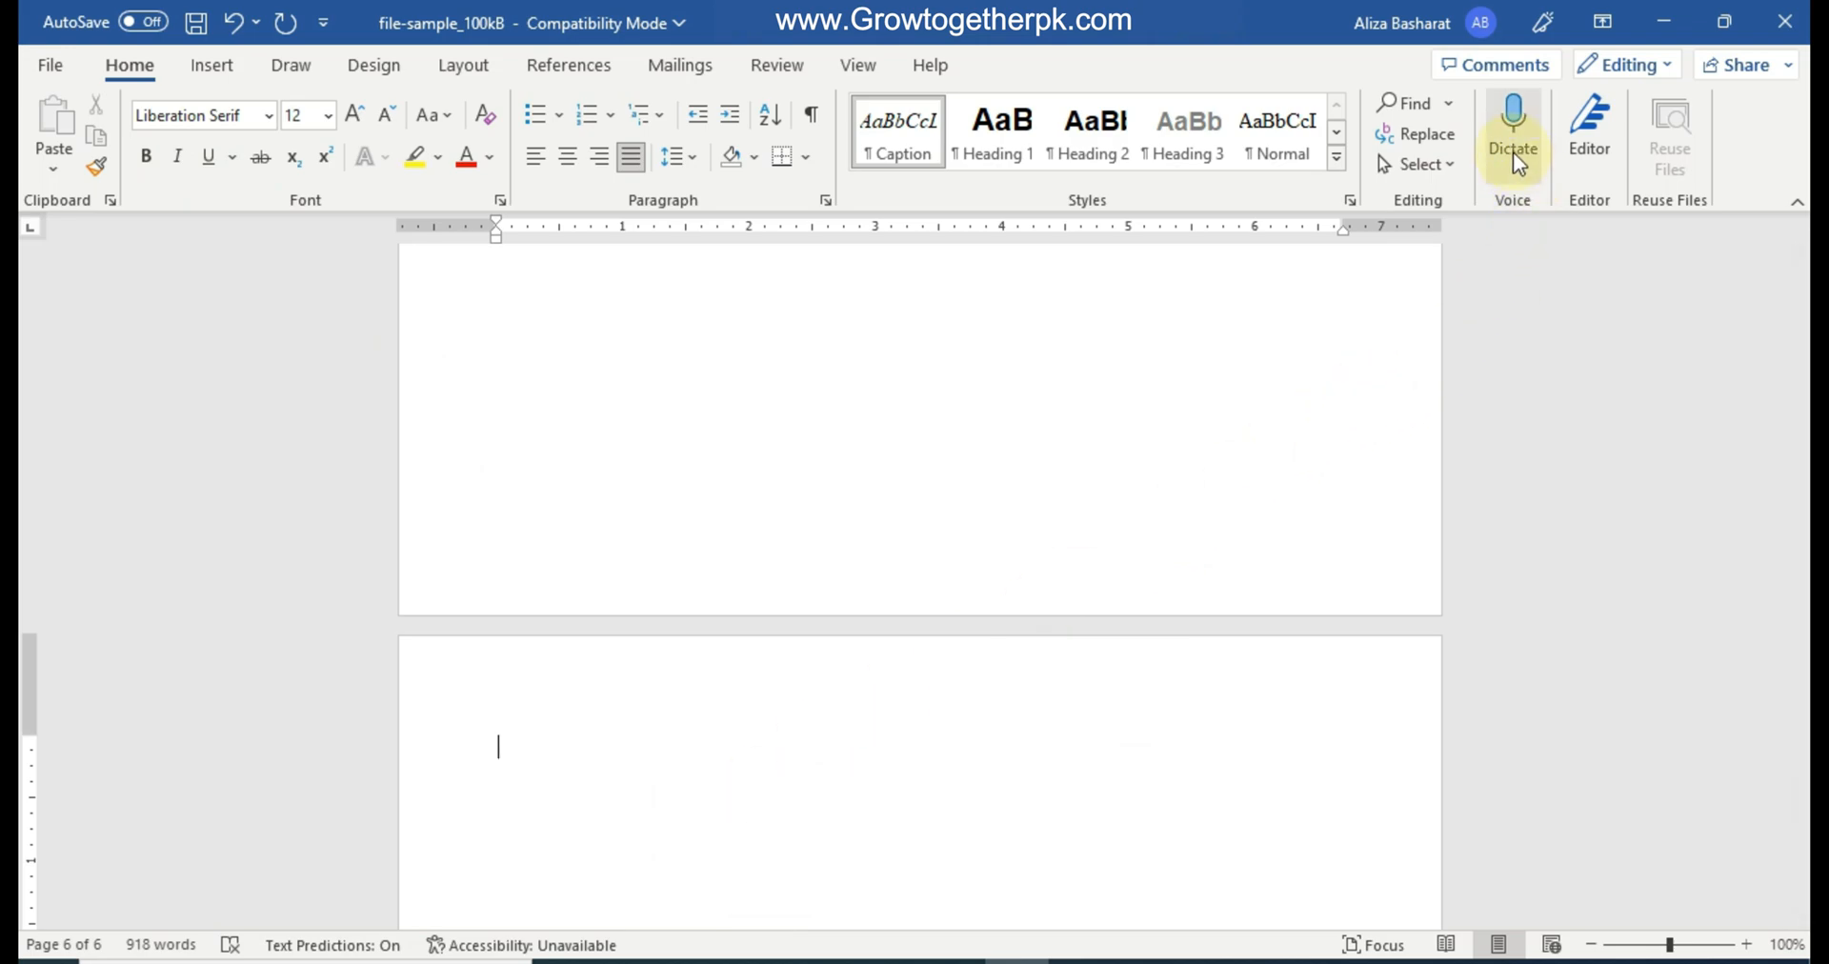
Start Dictate and speak how Word automatically writes as you press this option.
left_click(1513, 129)
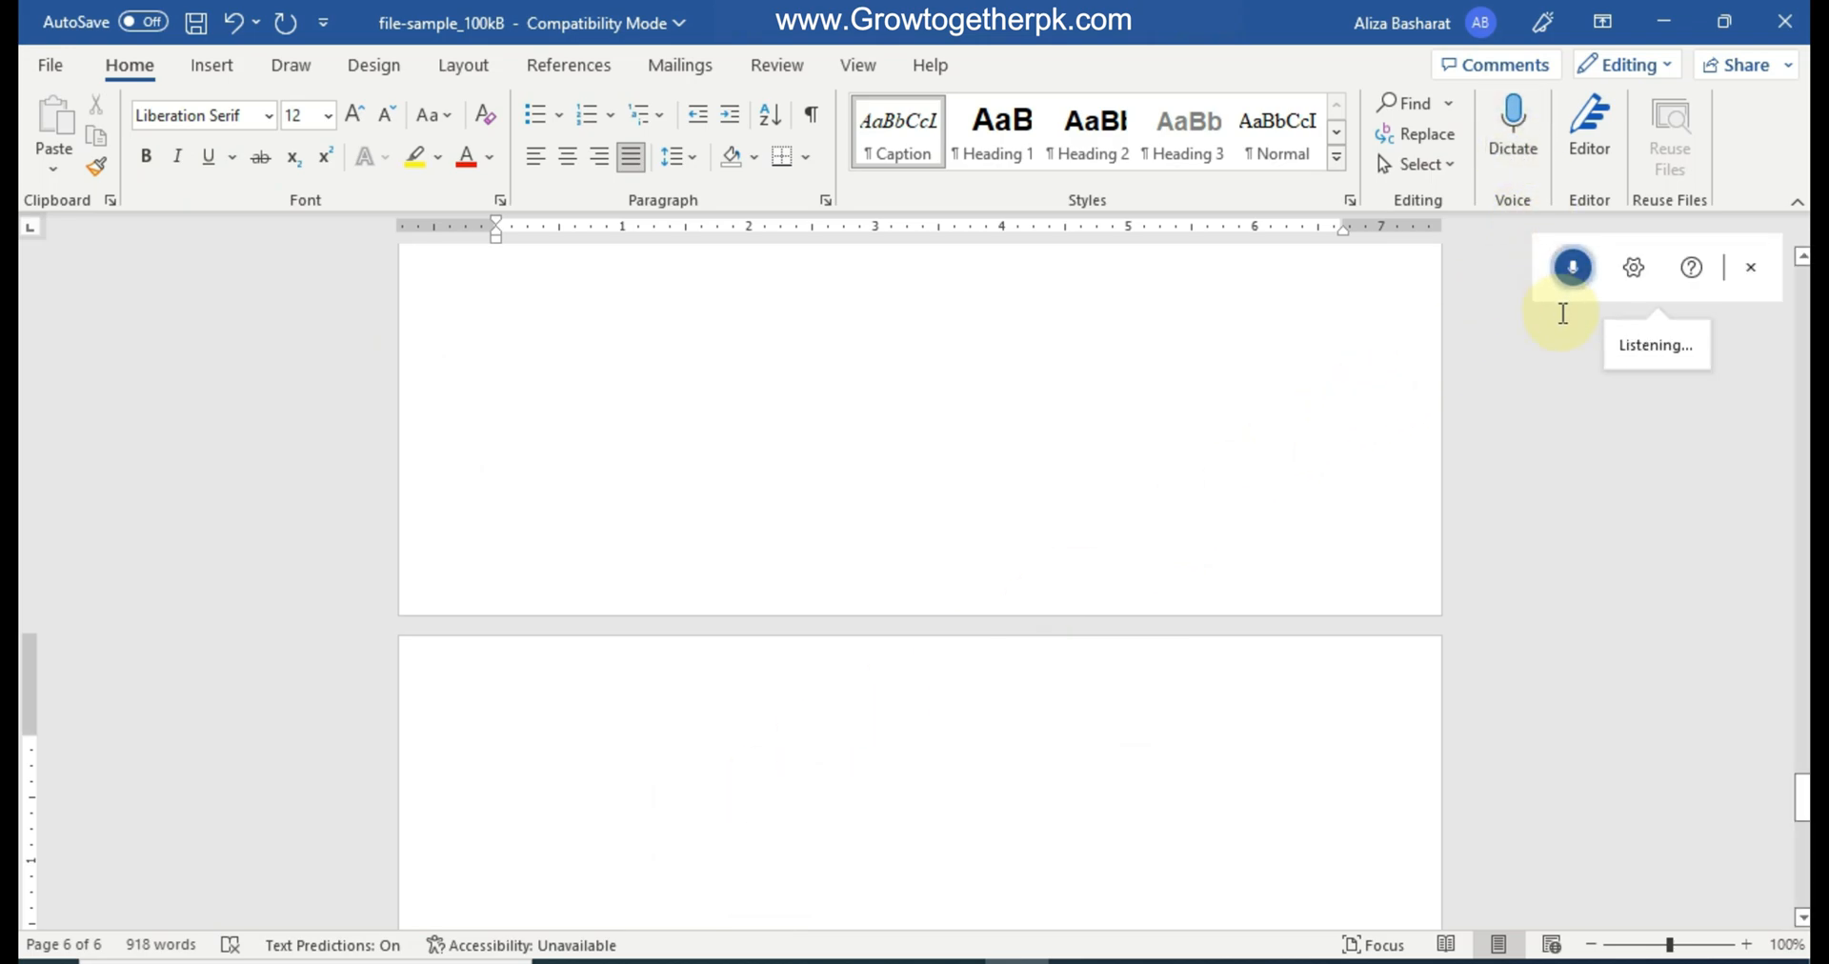
type("and you can")
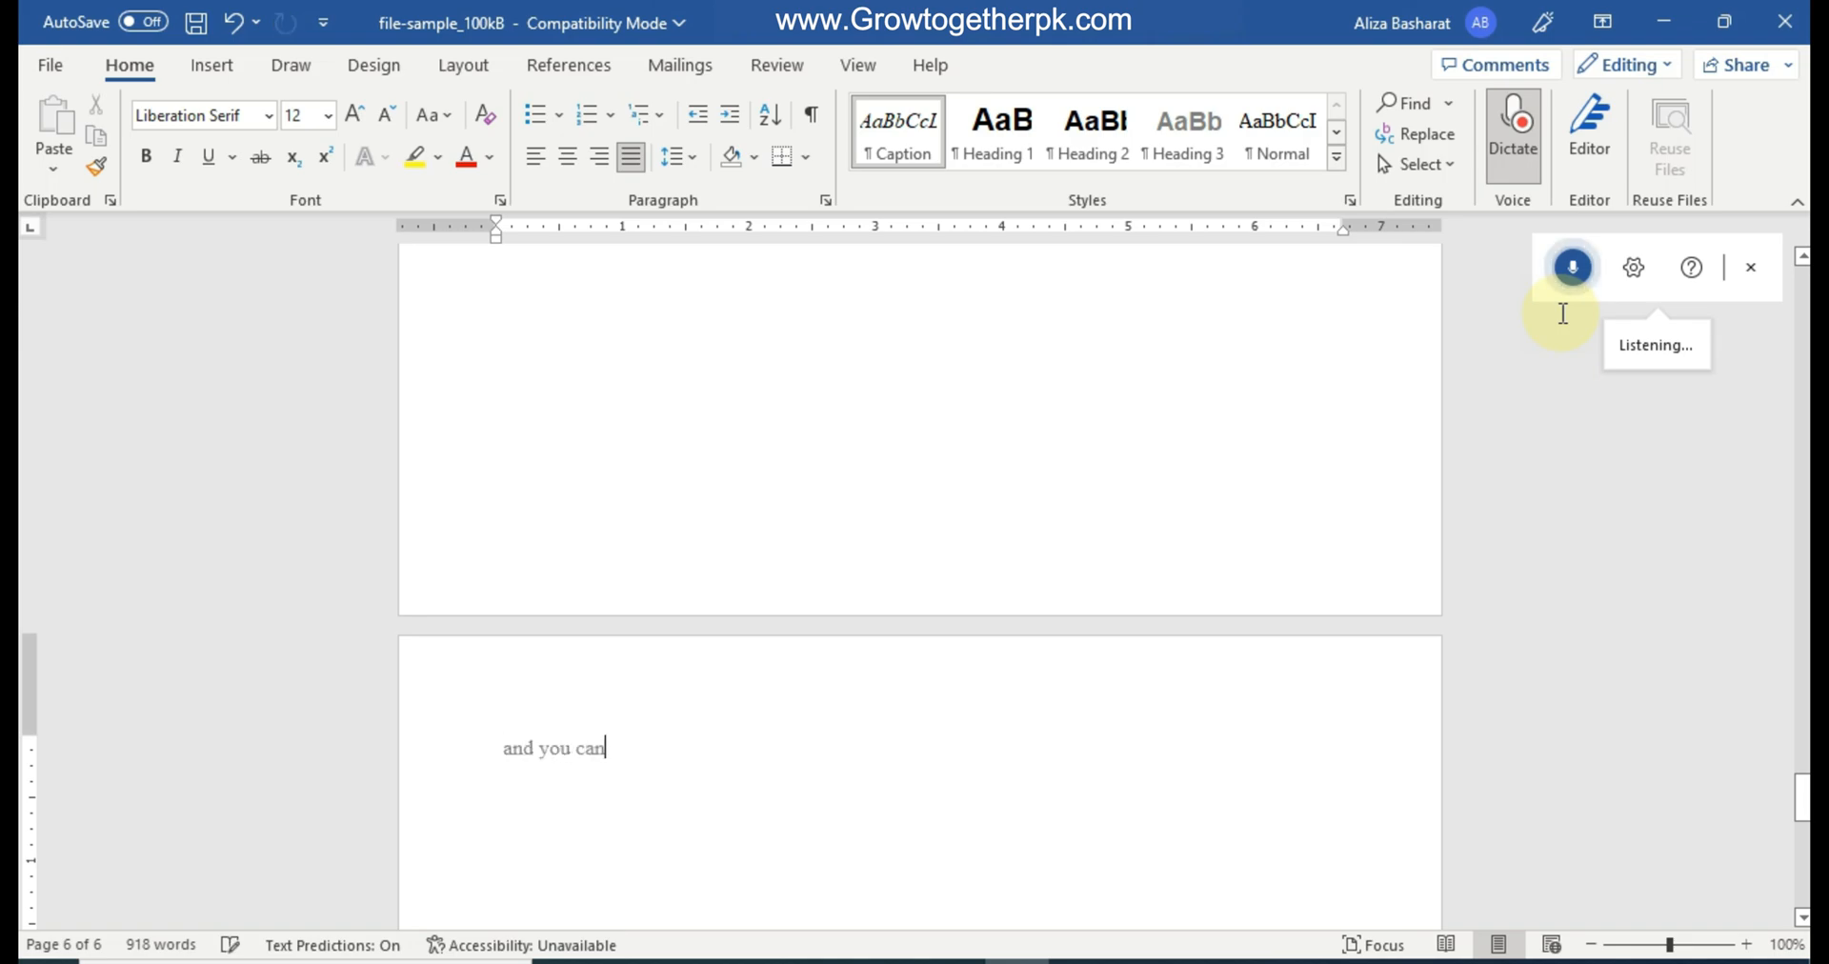
type("see that as i press this")
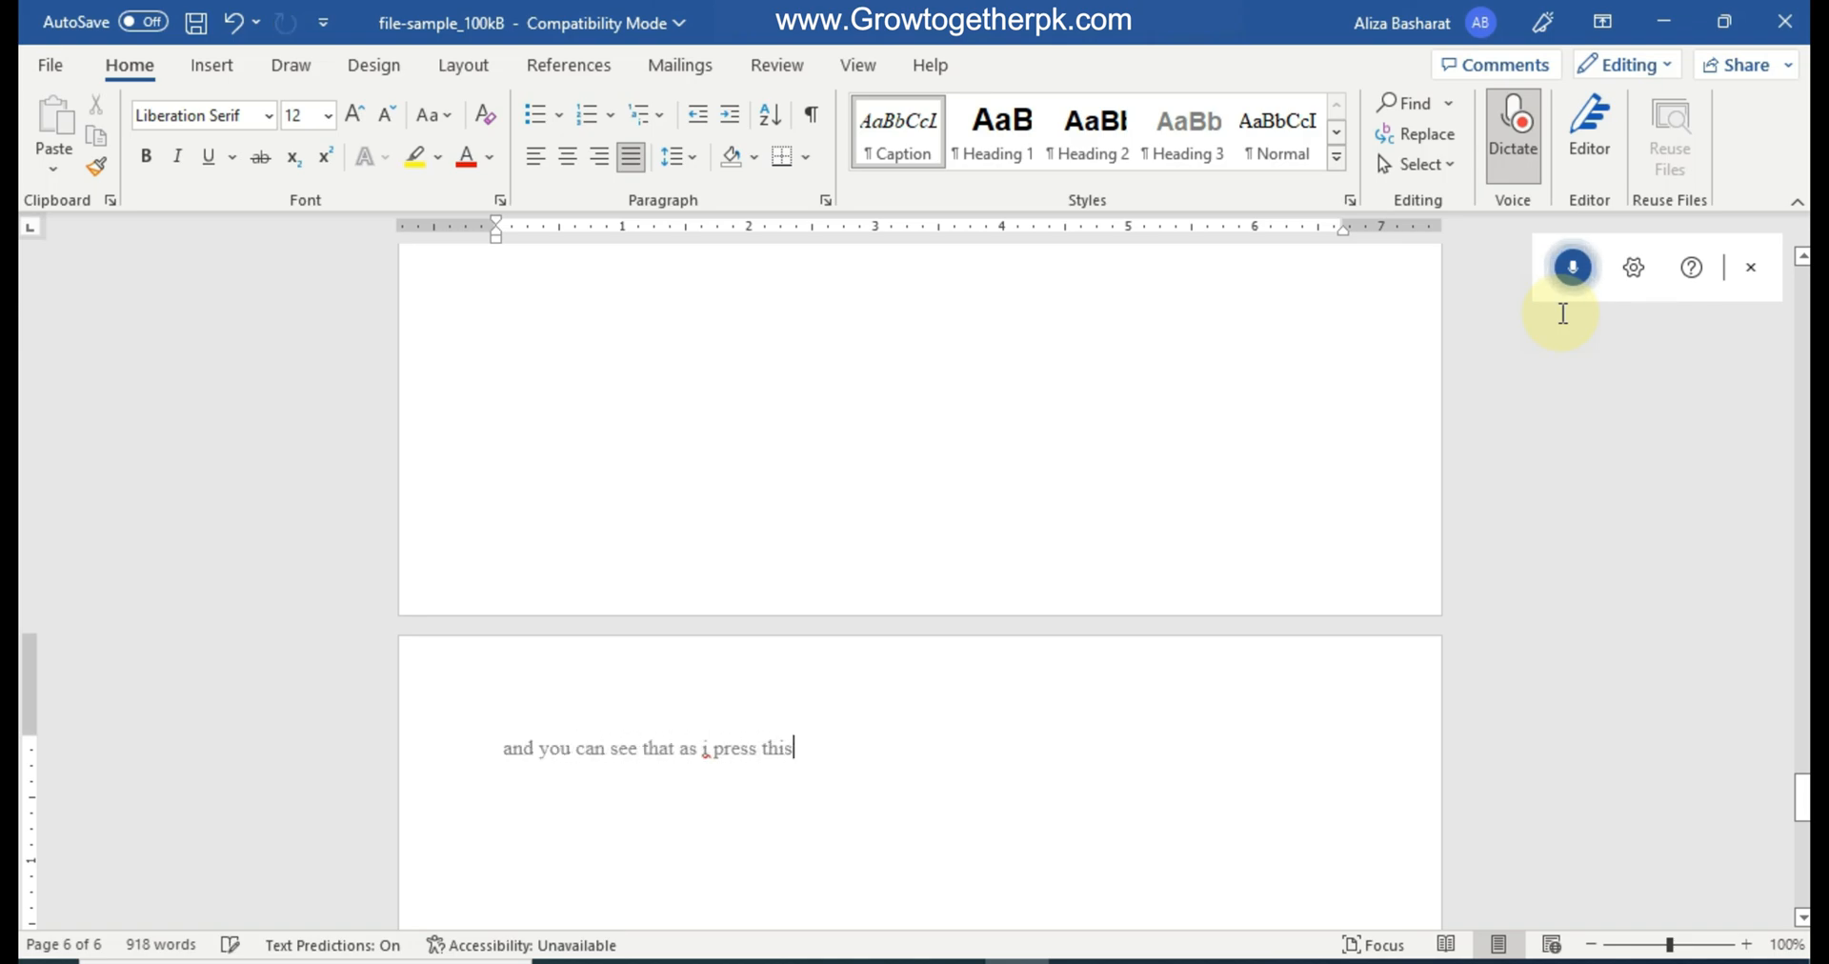
type("option")
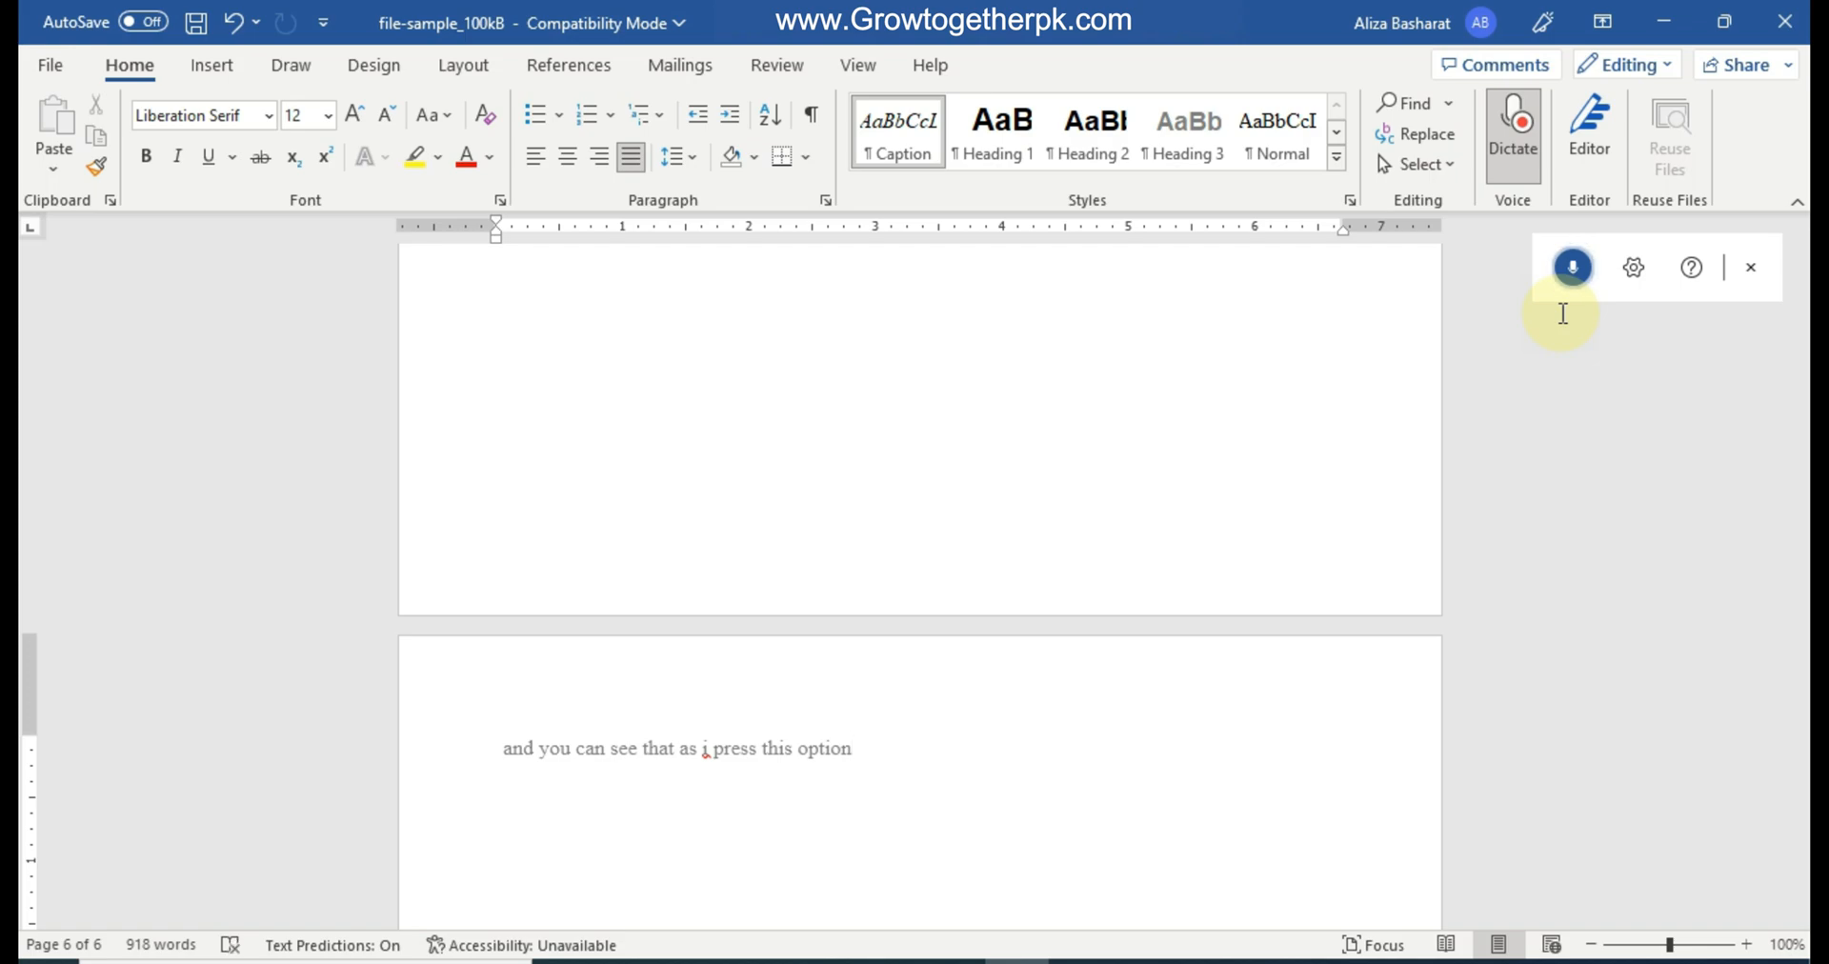
type("microsoft word automatically")
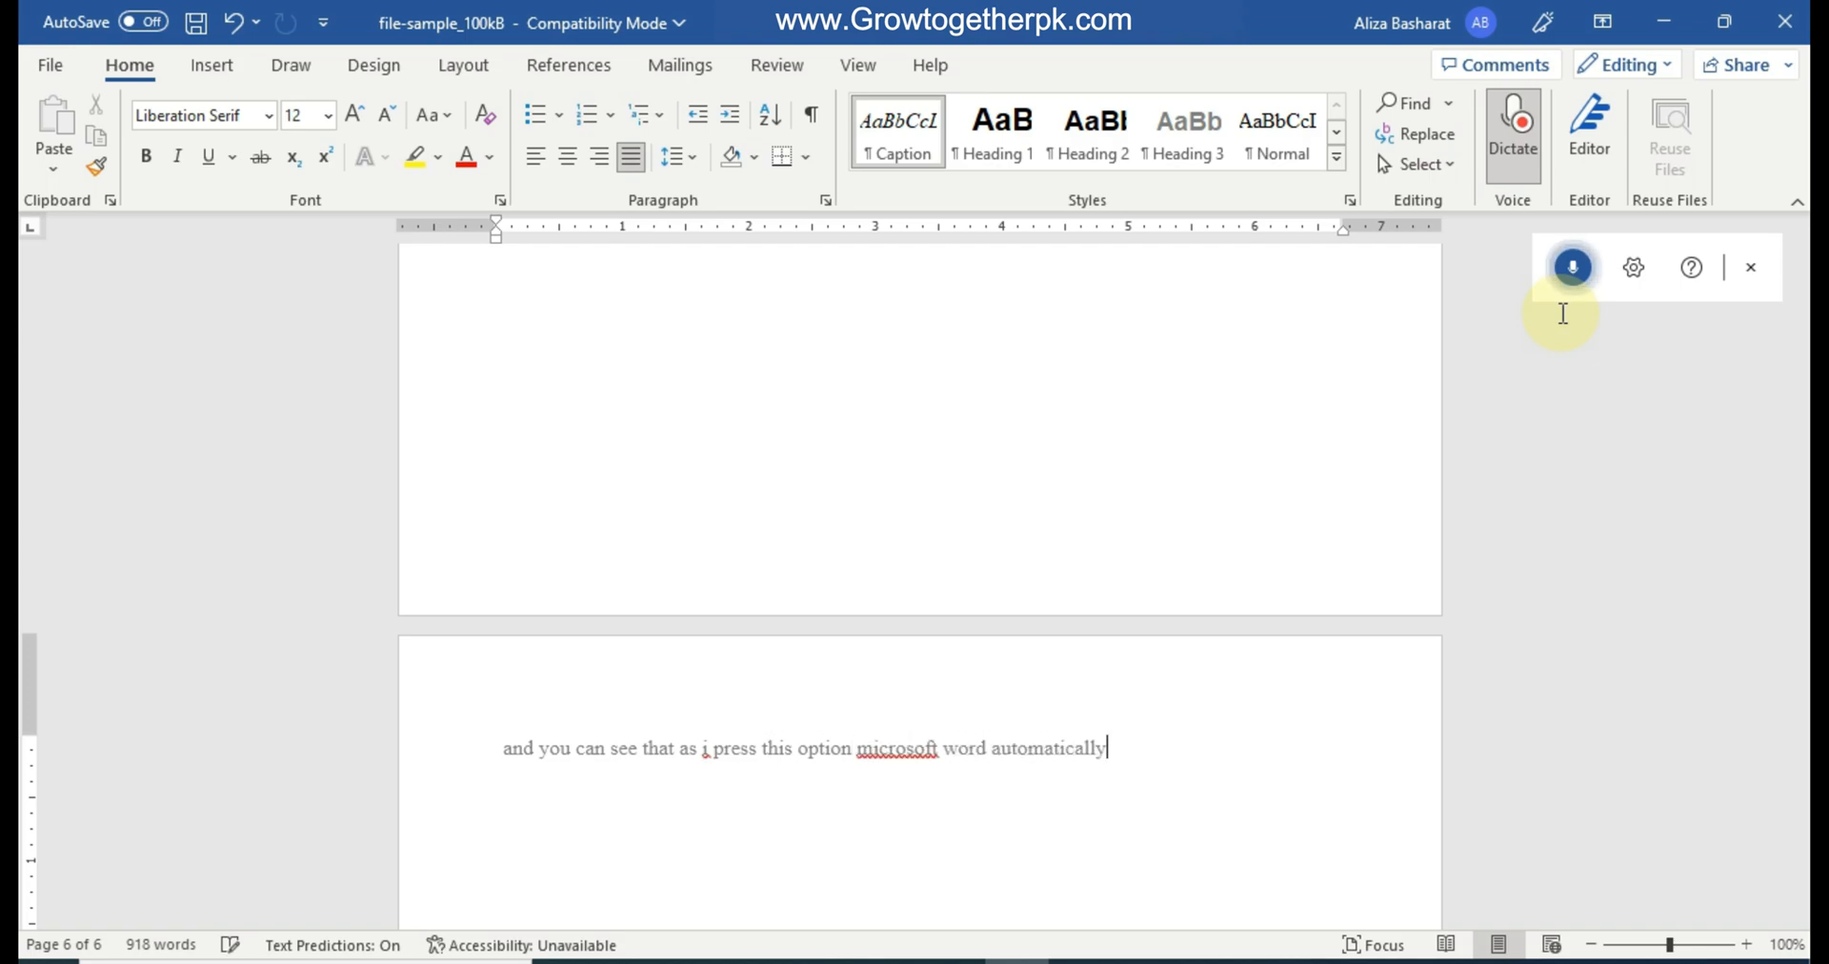
type("started writing as i'm")
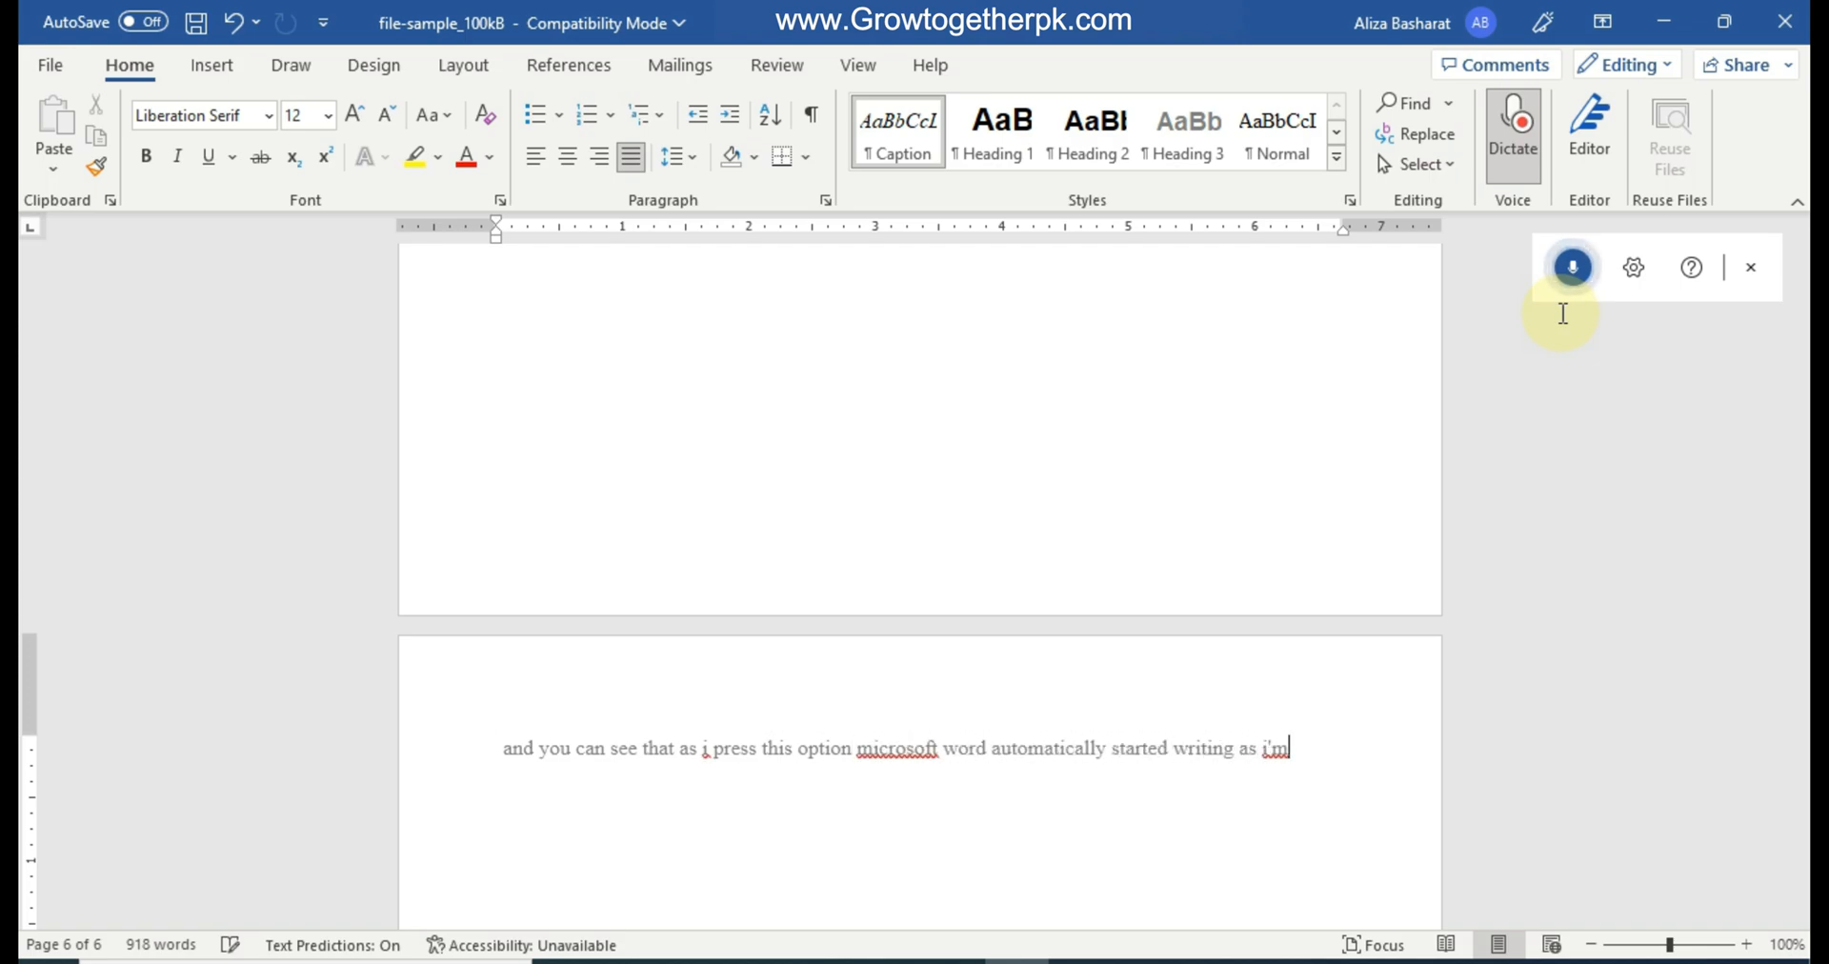
Continue dictating that you need not type, then announce moving to the next point.
type("speaking so using")
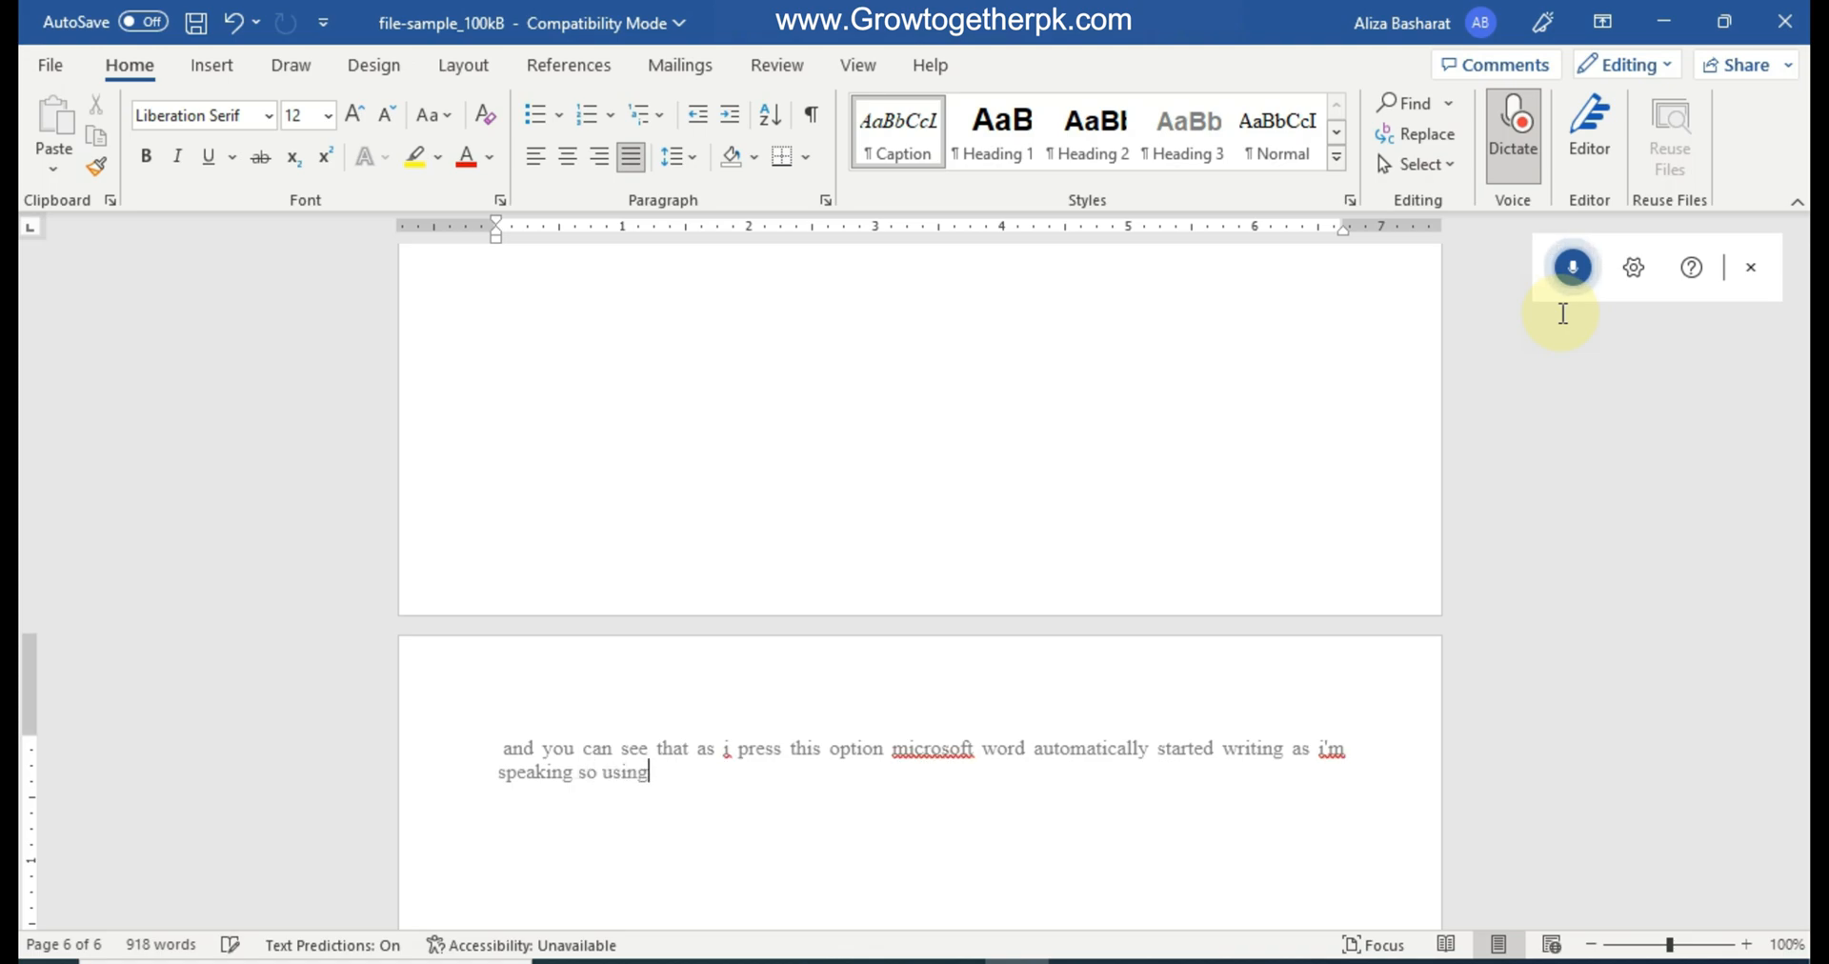
type("this option you do not need to type any single word and")
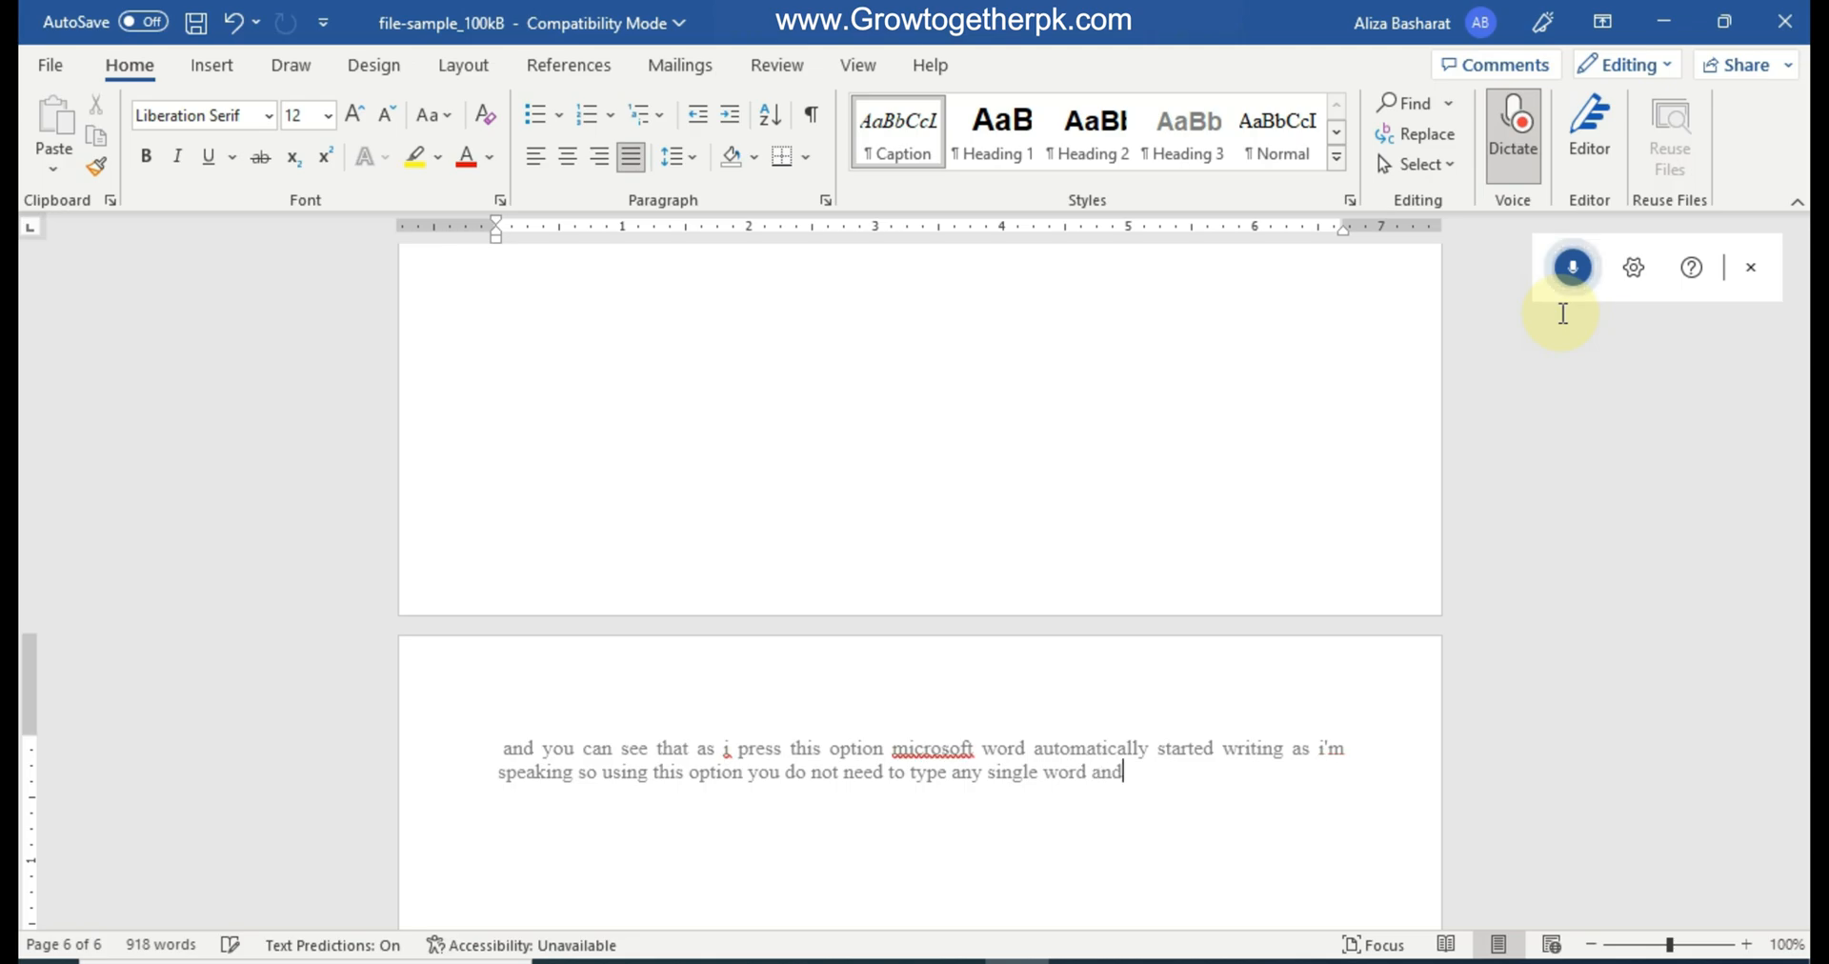
type("microsoft word will")
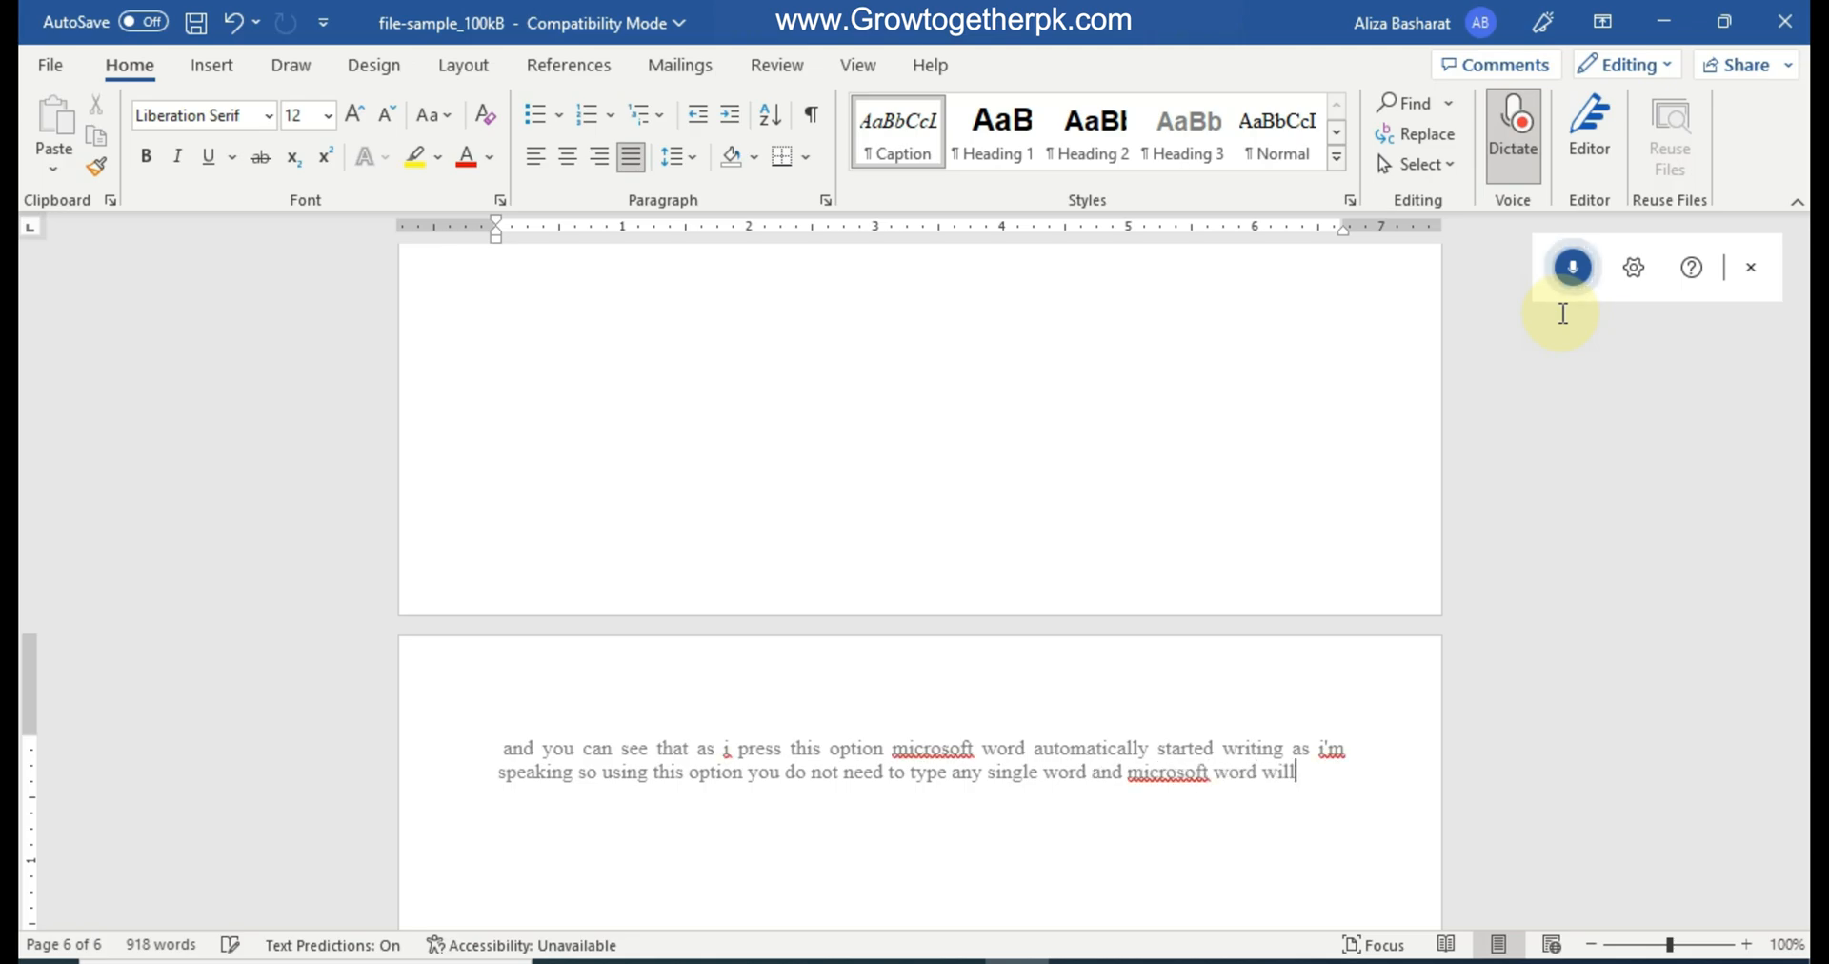
type("automatically drive down force you")
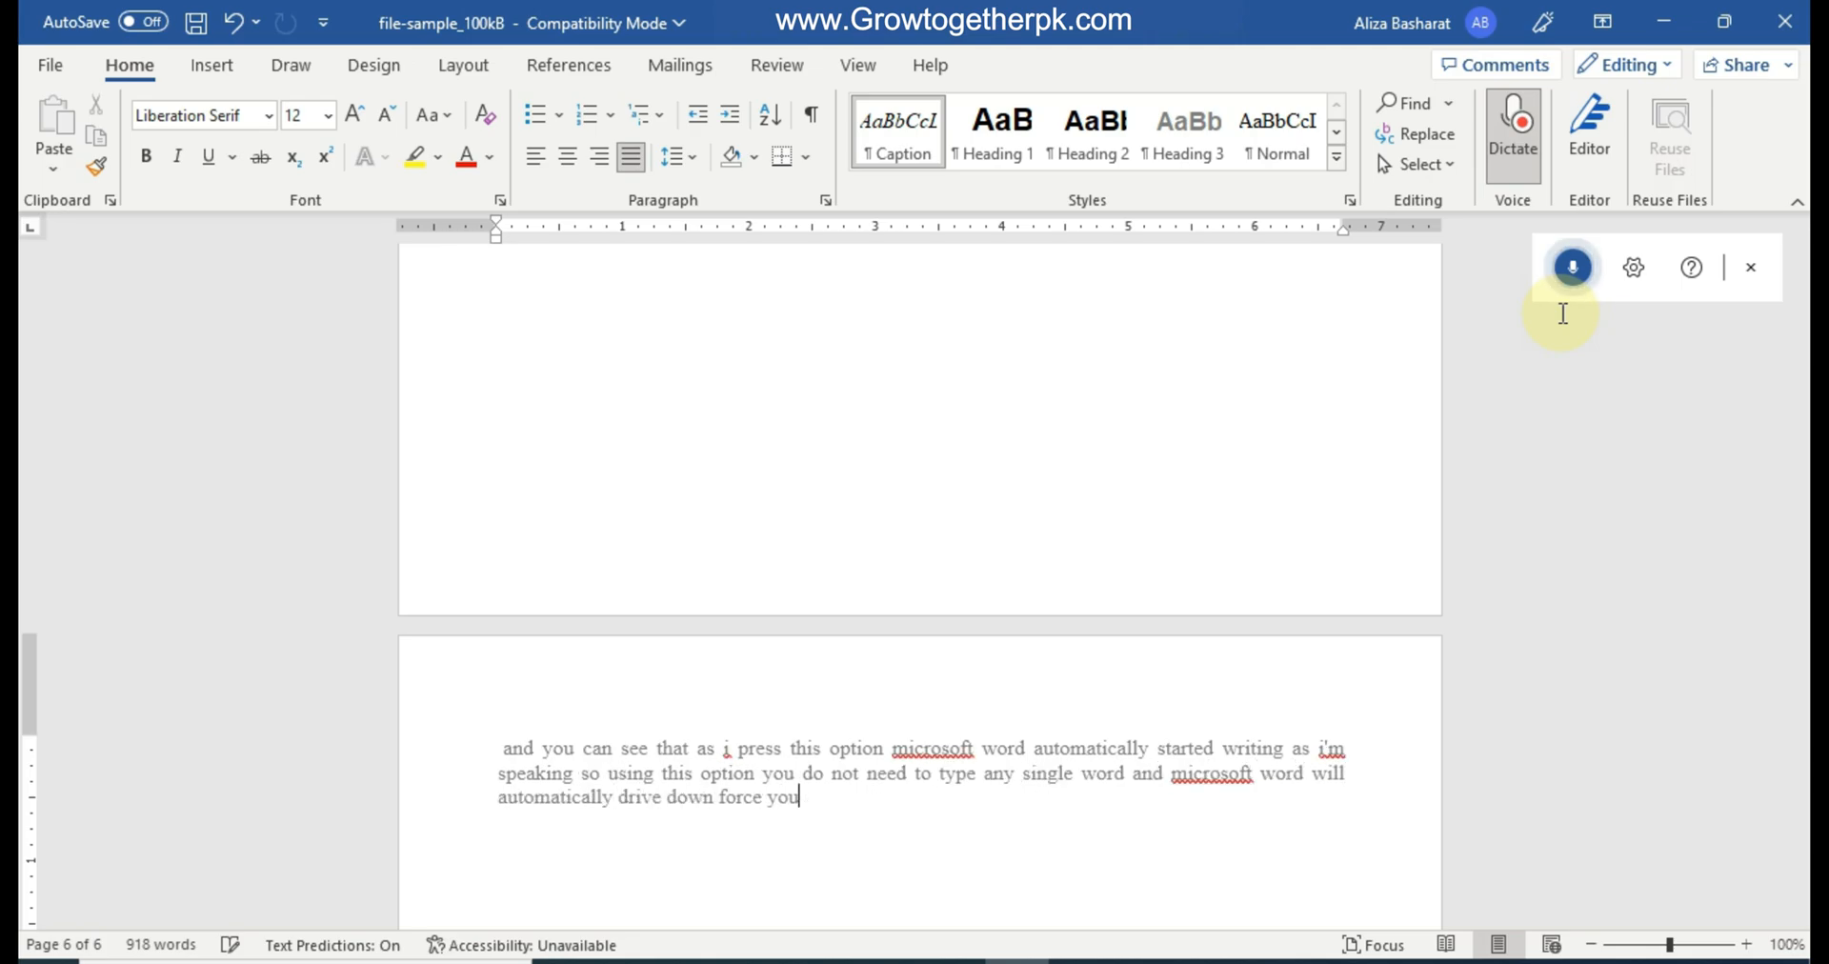
type("and now we are moving to")
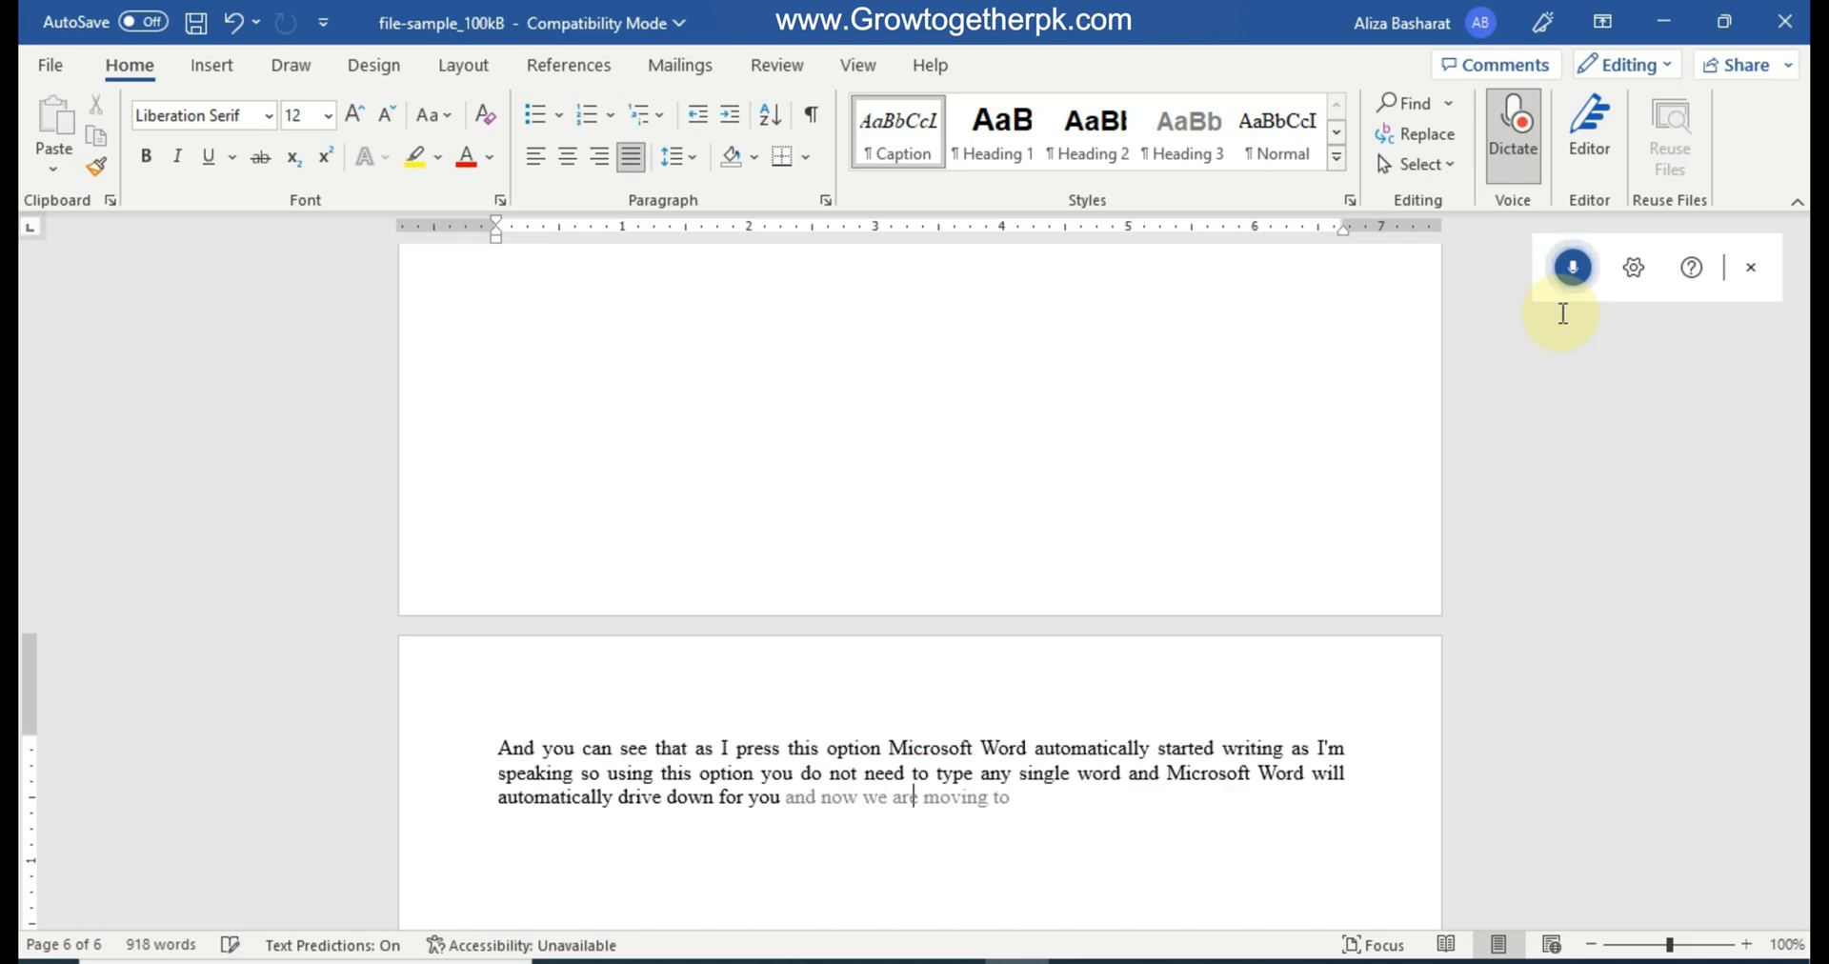
type("the next bold")
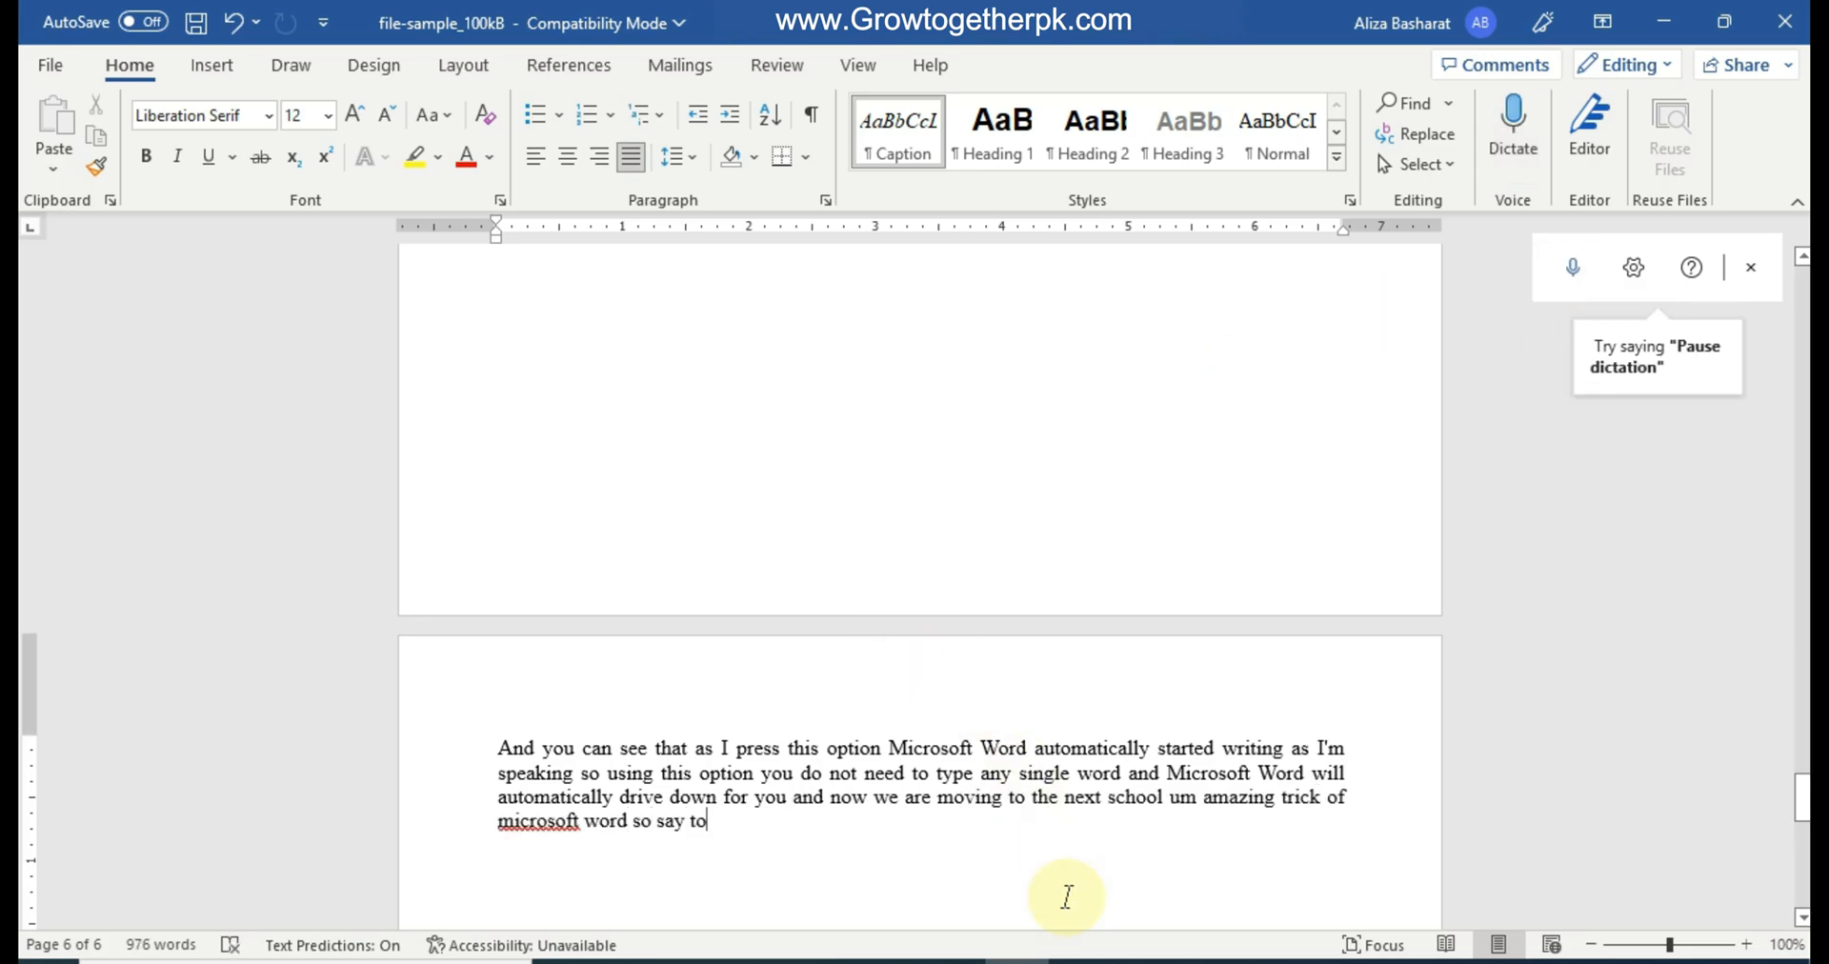
Close dictation, add a blank page at the document start, and place the cursor there.
left_click(1280, 134)
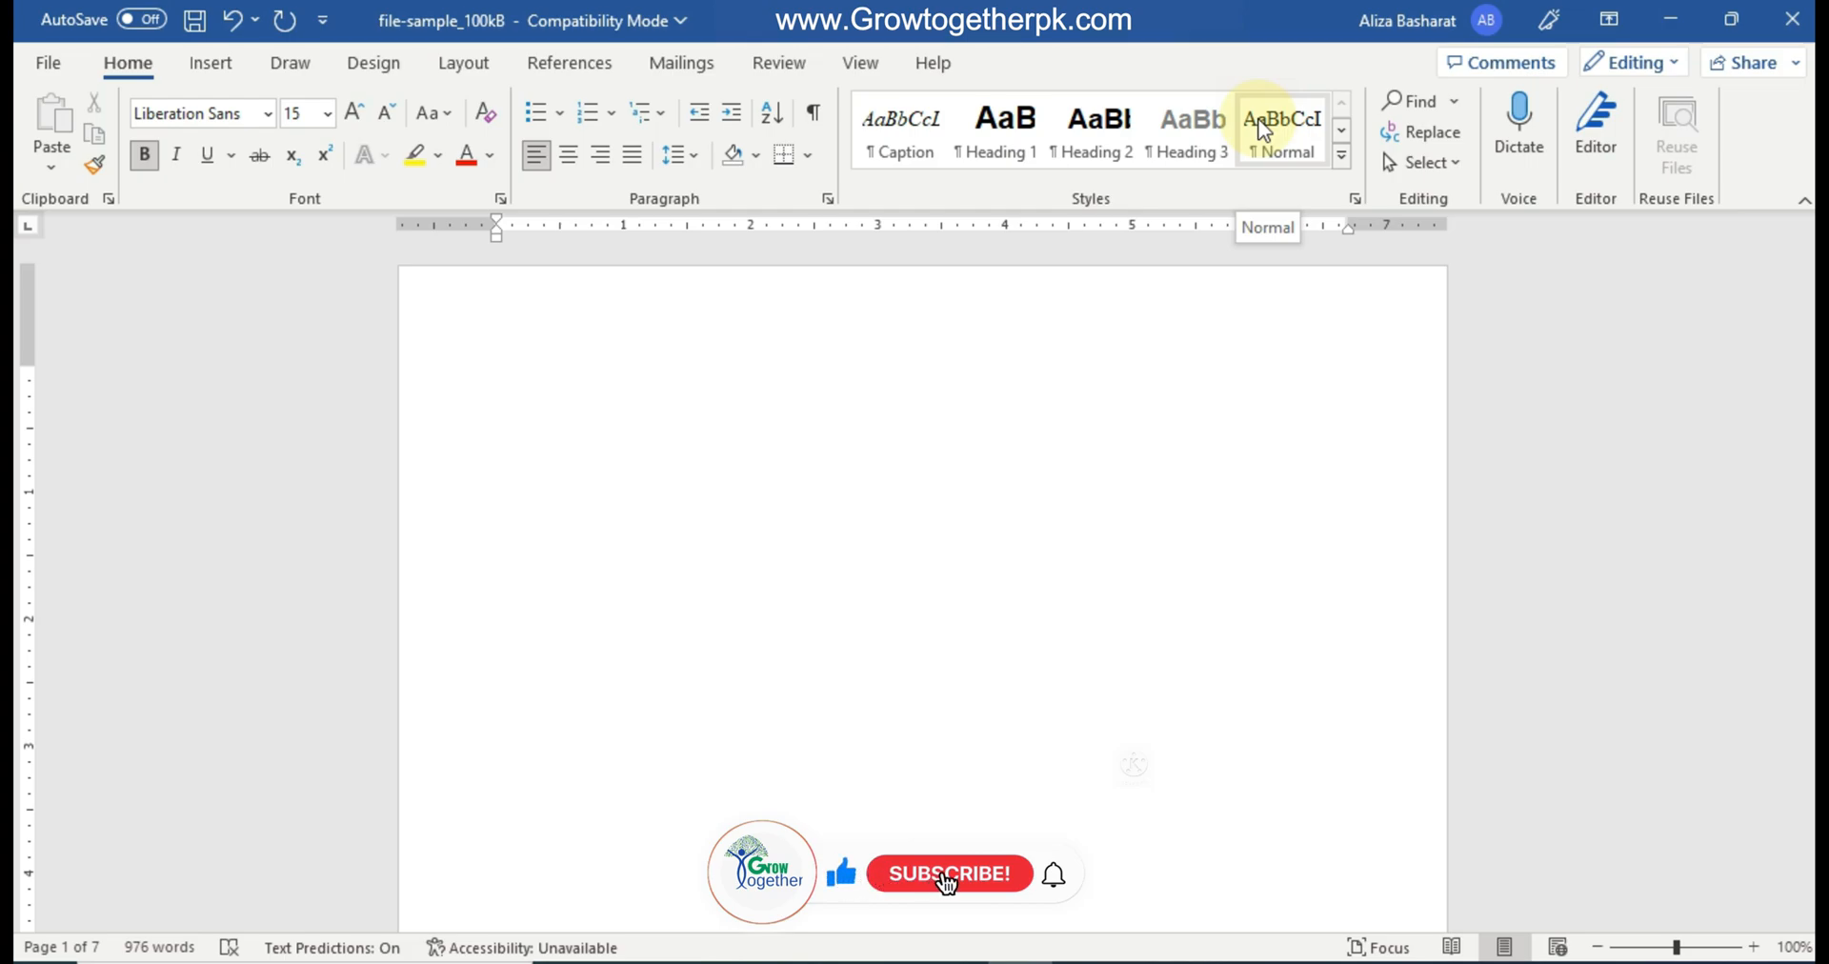
left_click(949, 874)
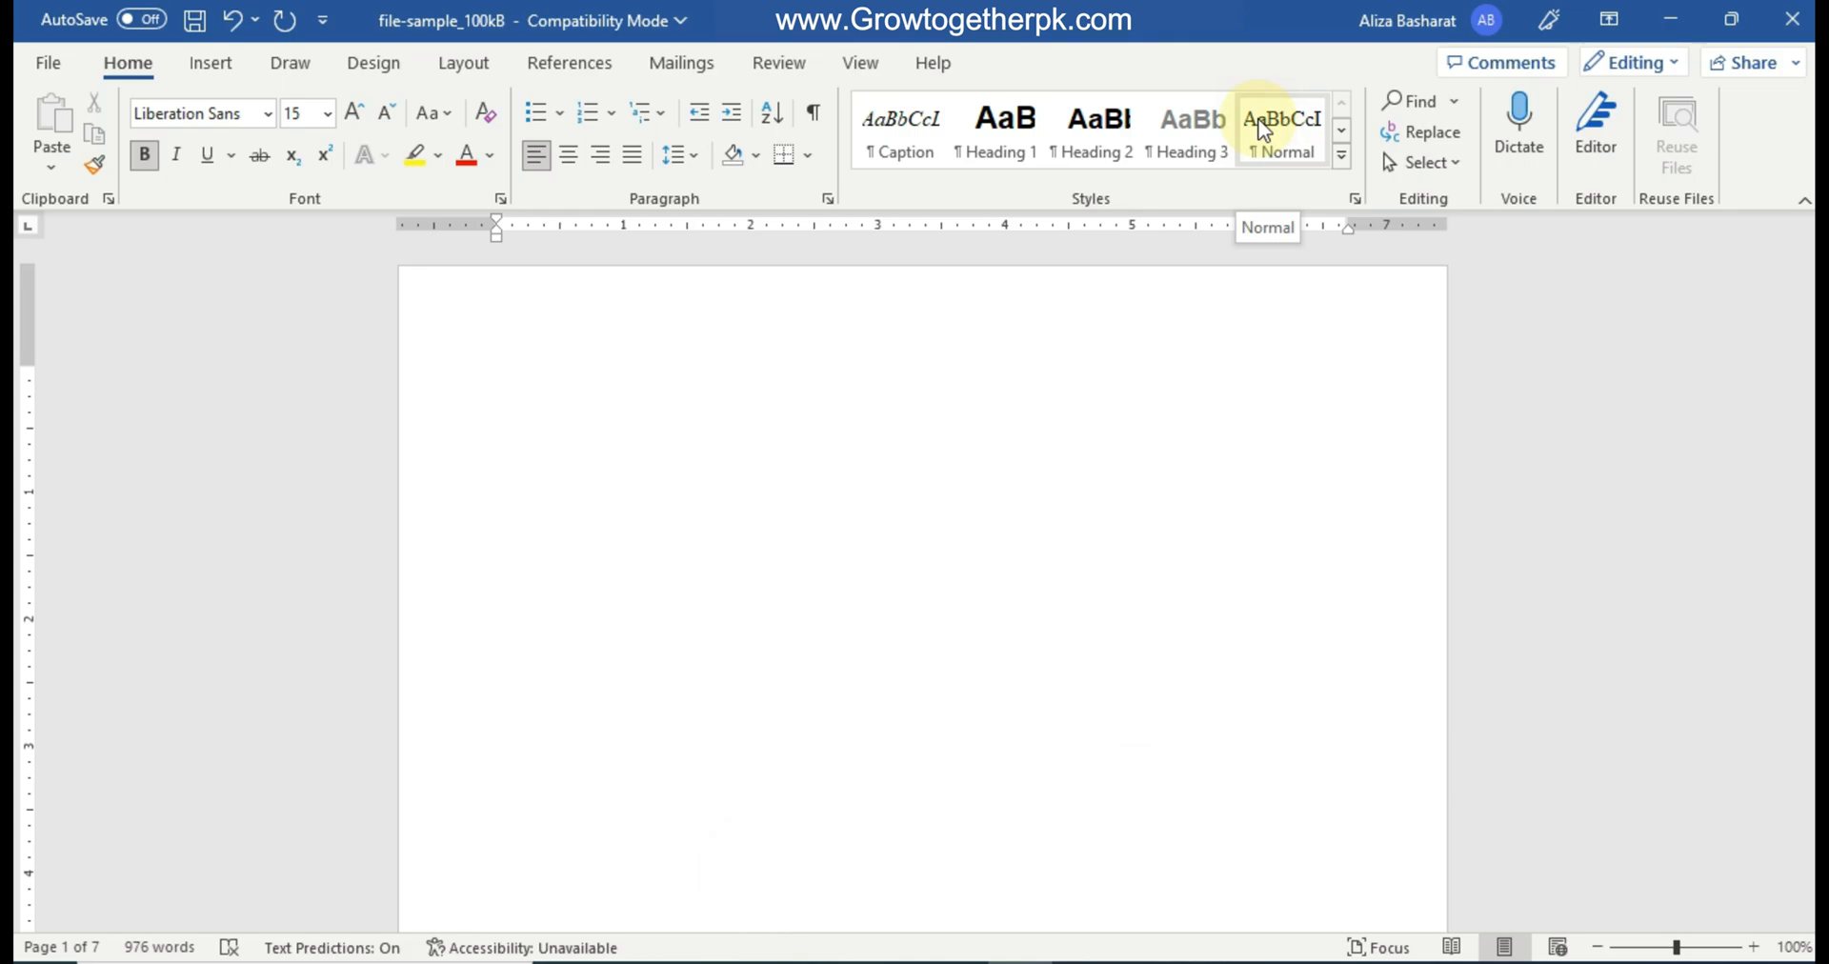
left_click(1280, 134)
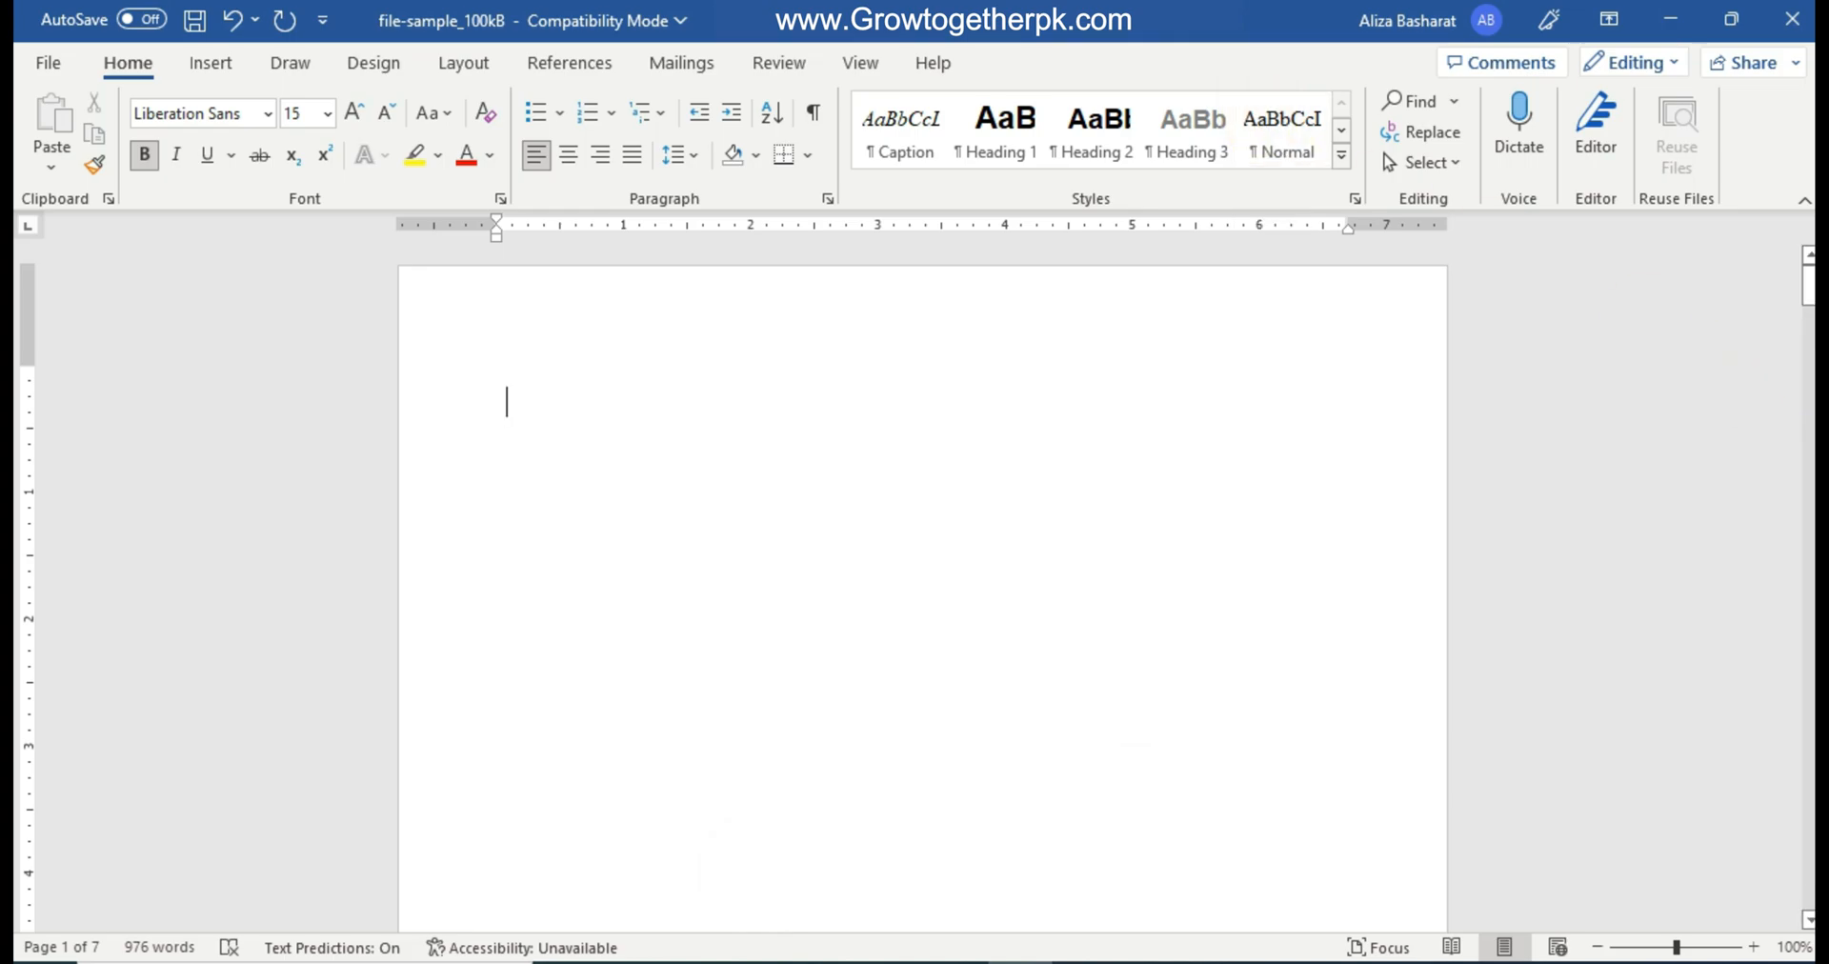
scroll("down", 3)
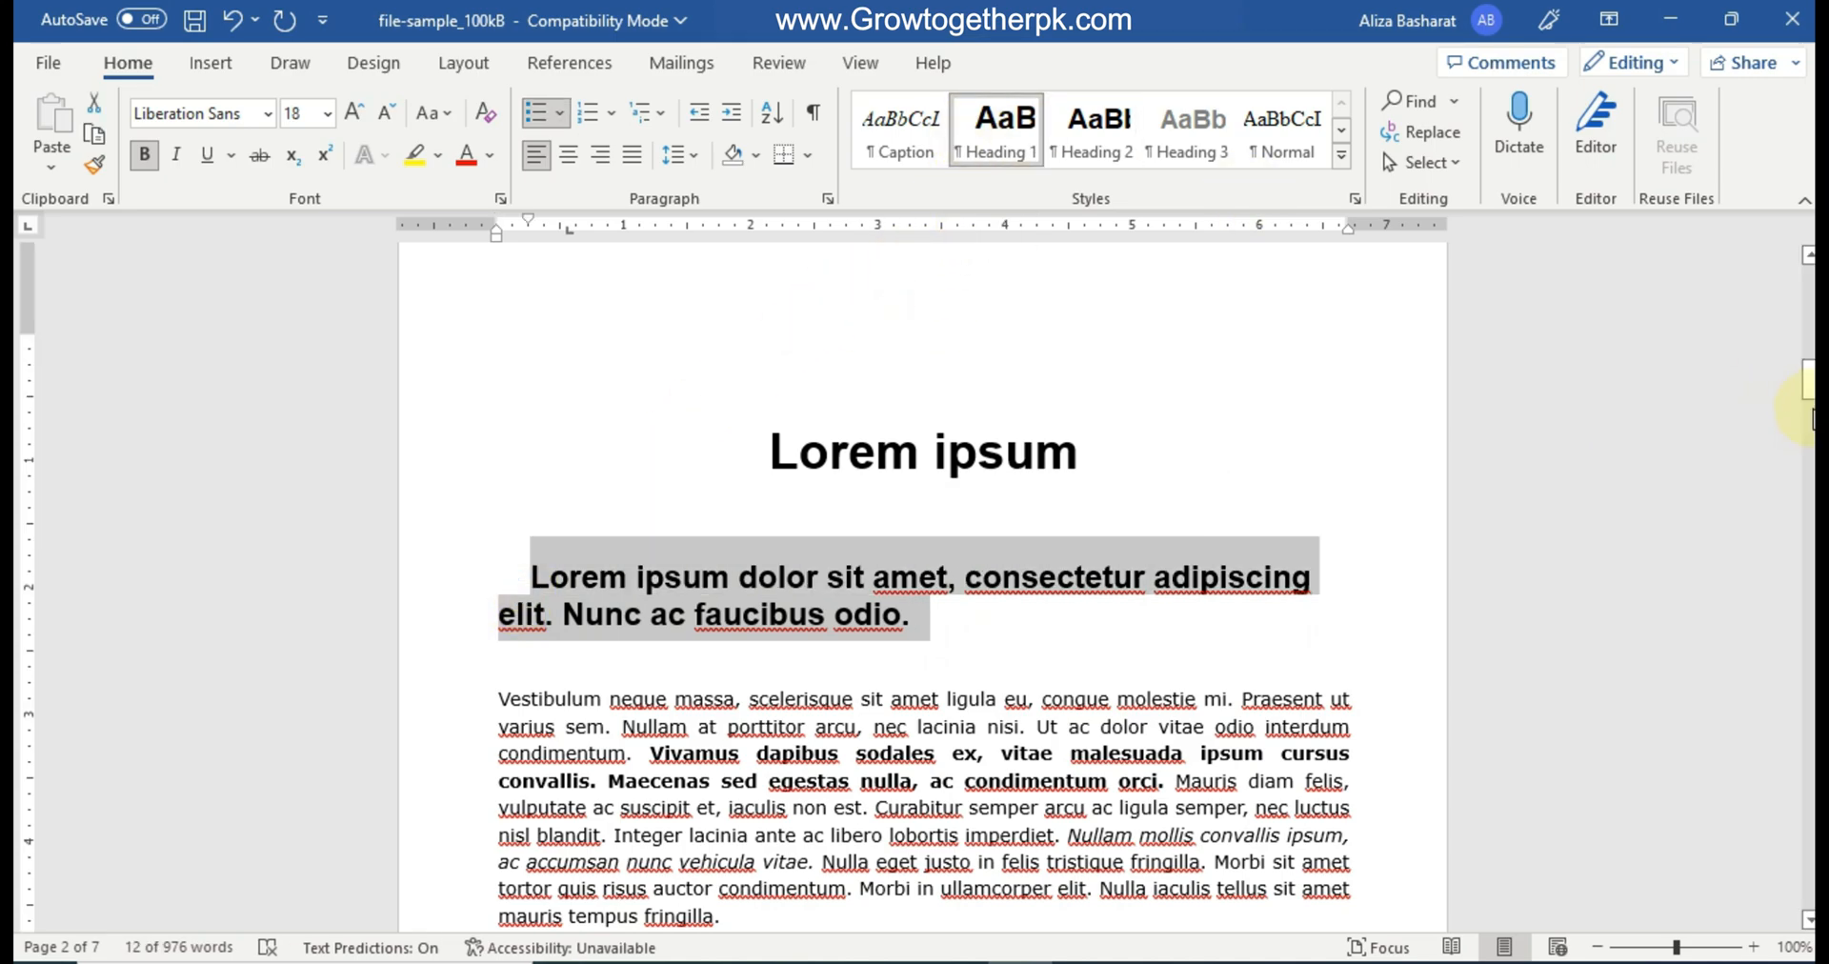
scroll("down", 3)
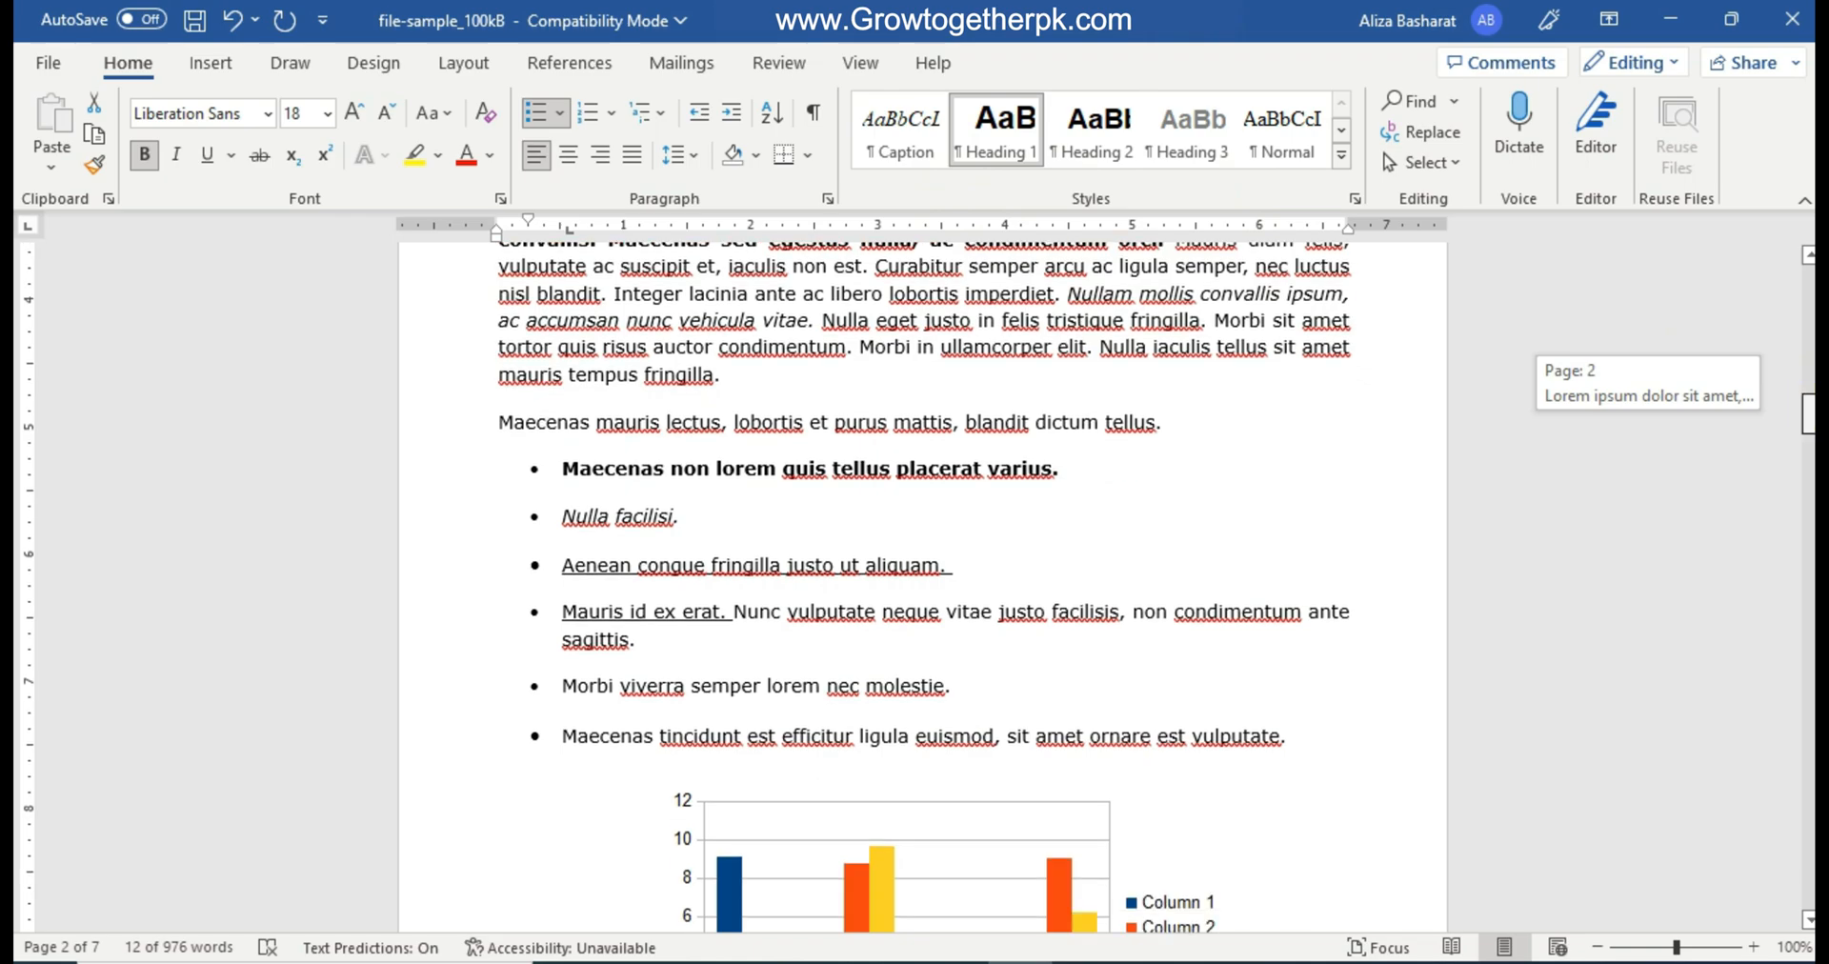
scroll("down", 3)
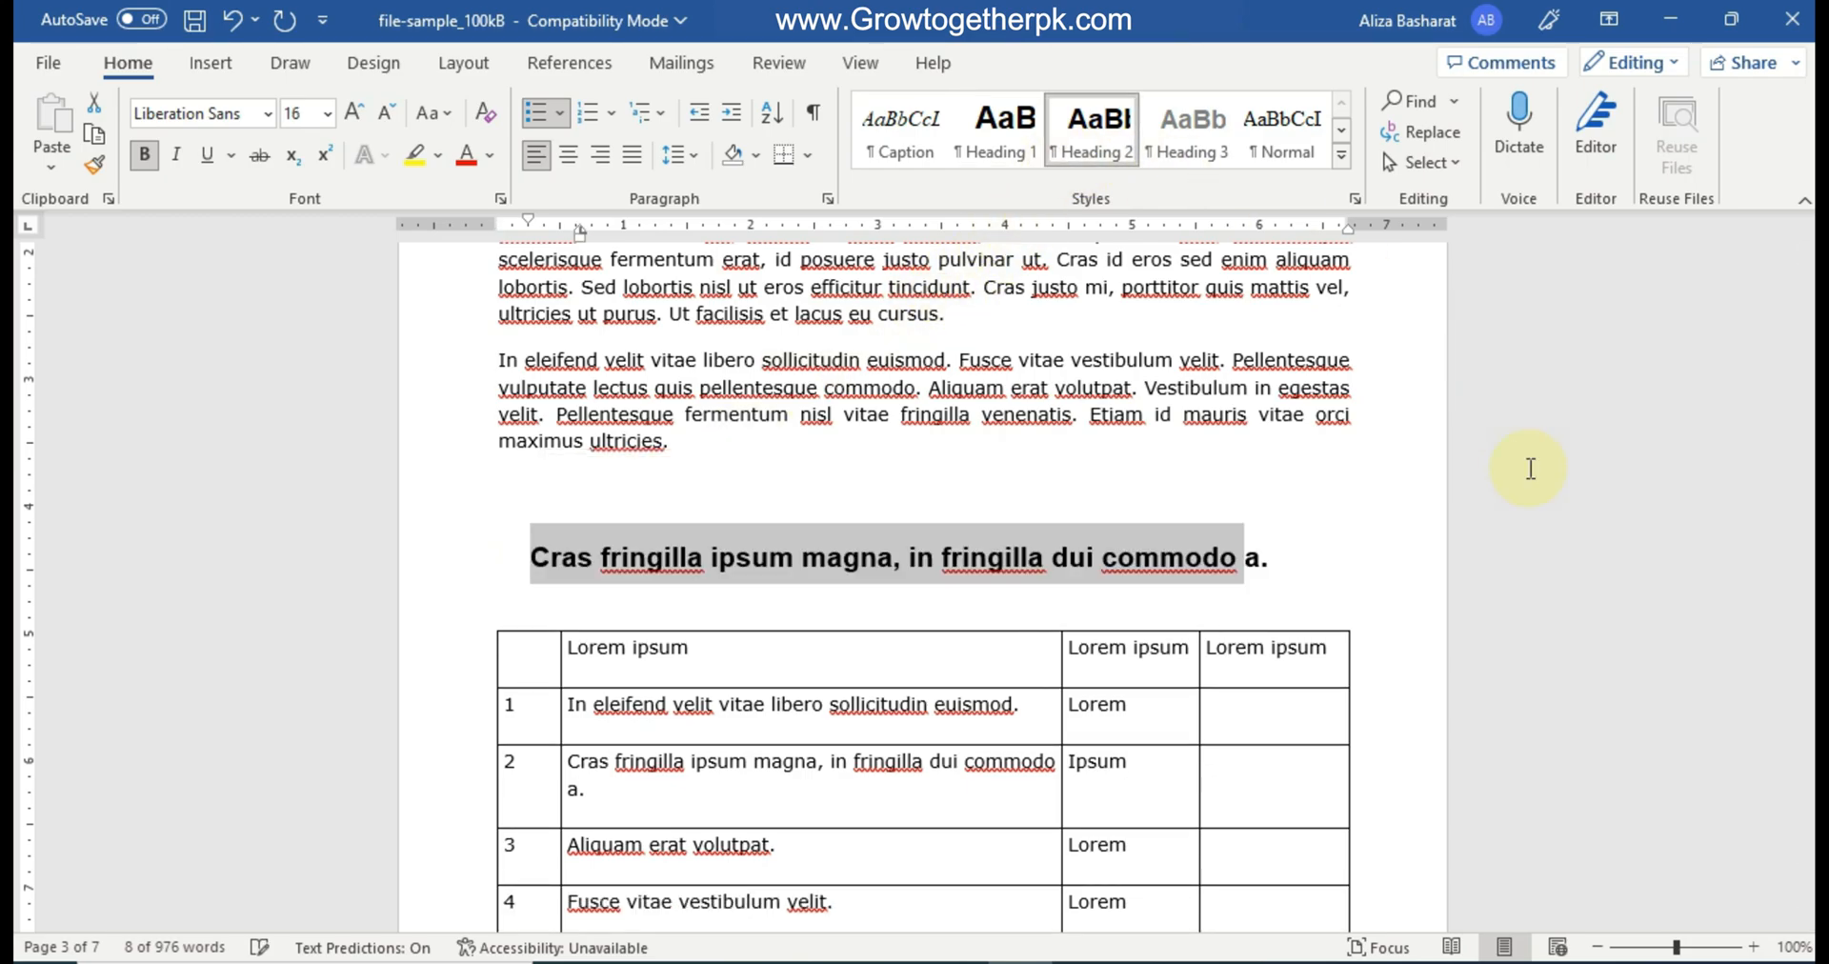
scroll("down", 3)
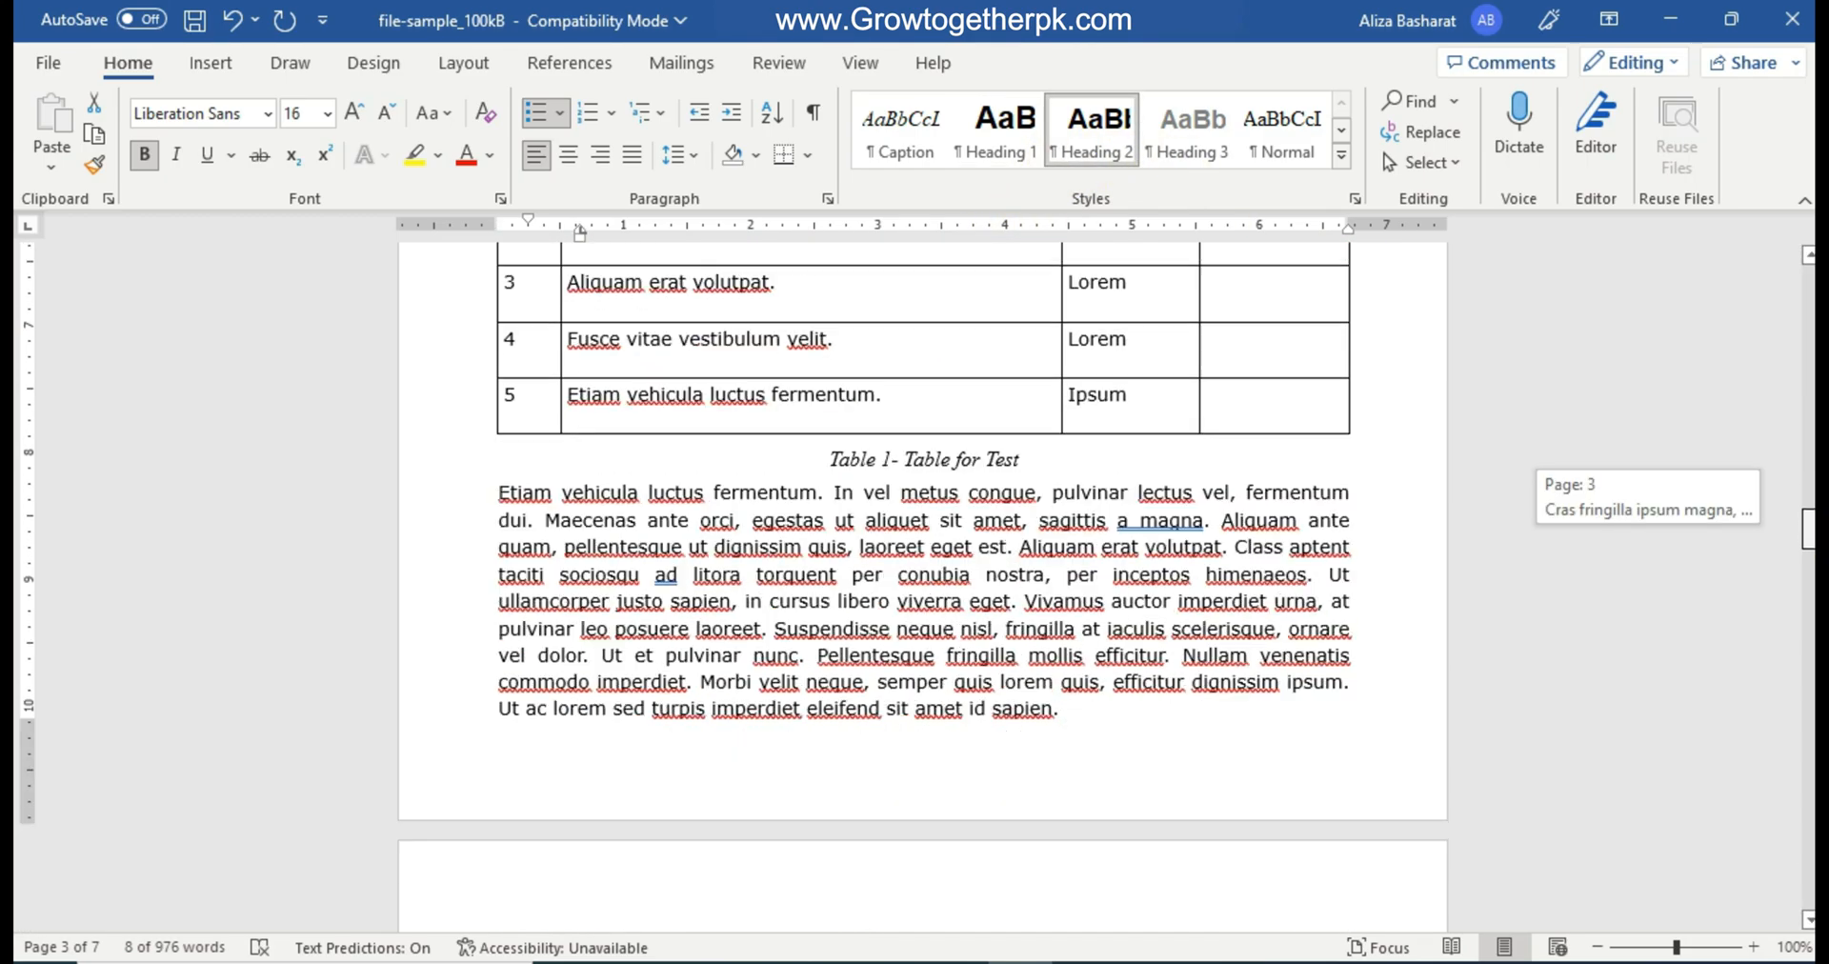
scroll("down", 3)
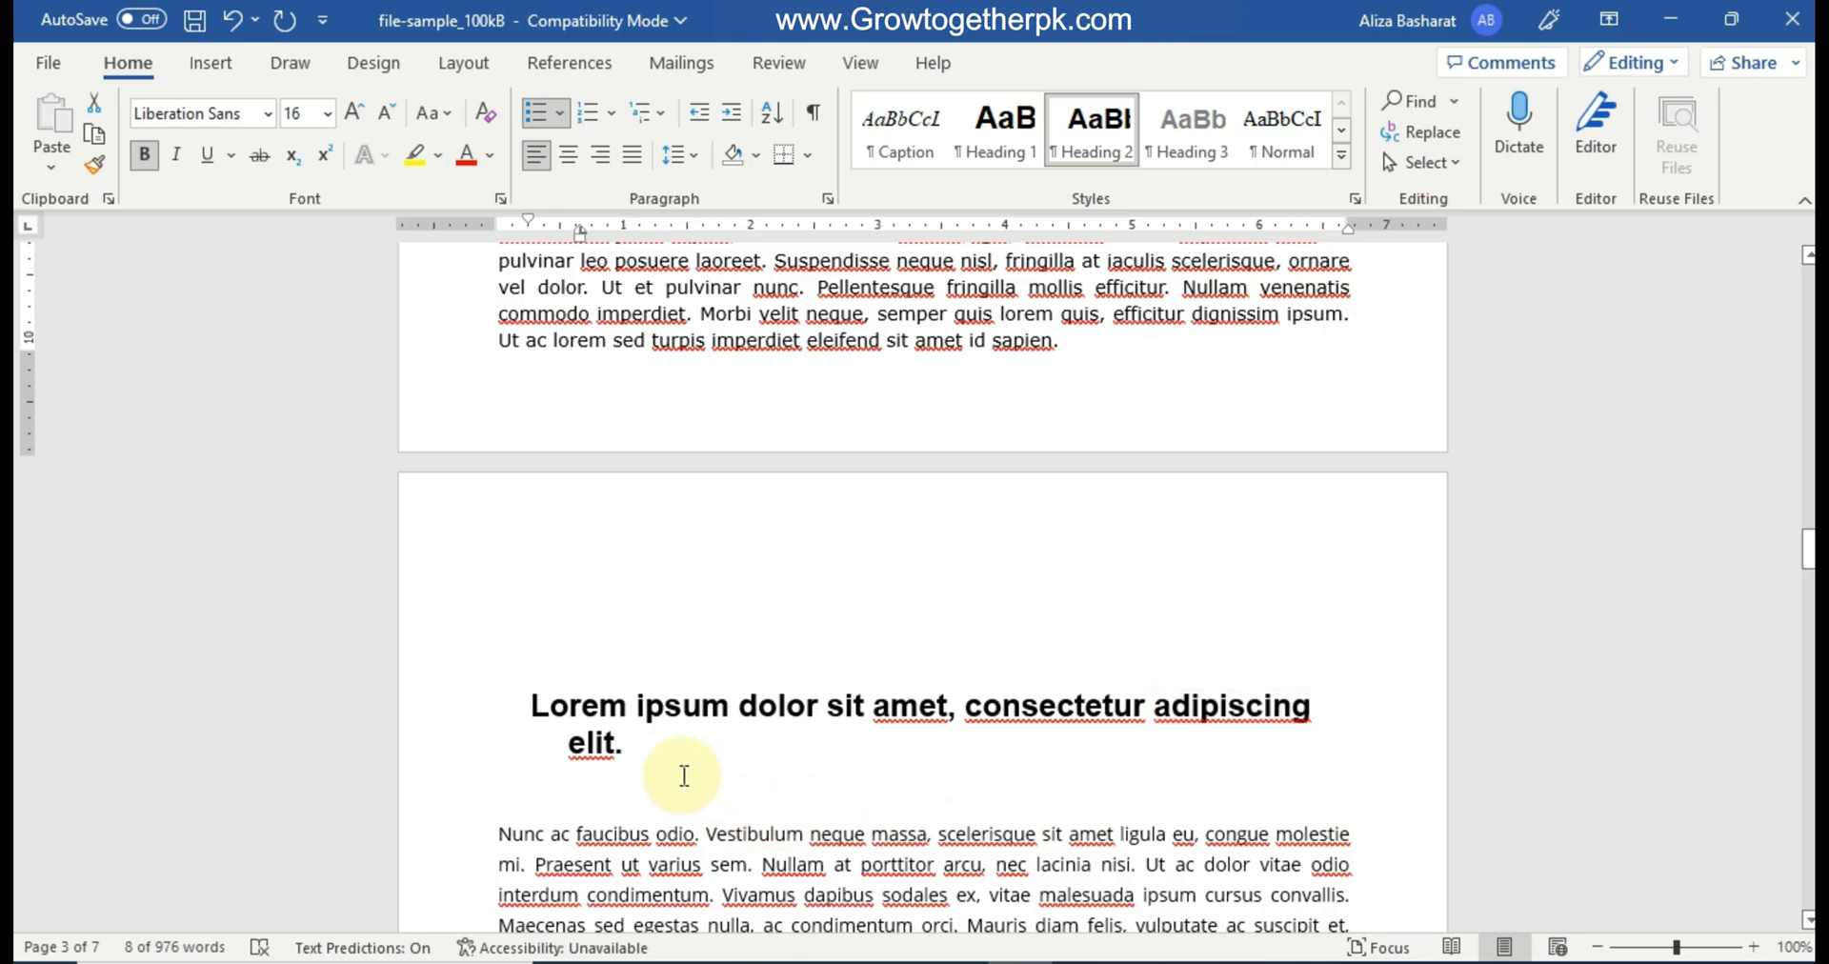
triple_click(921, 705)
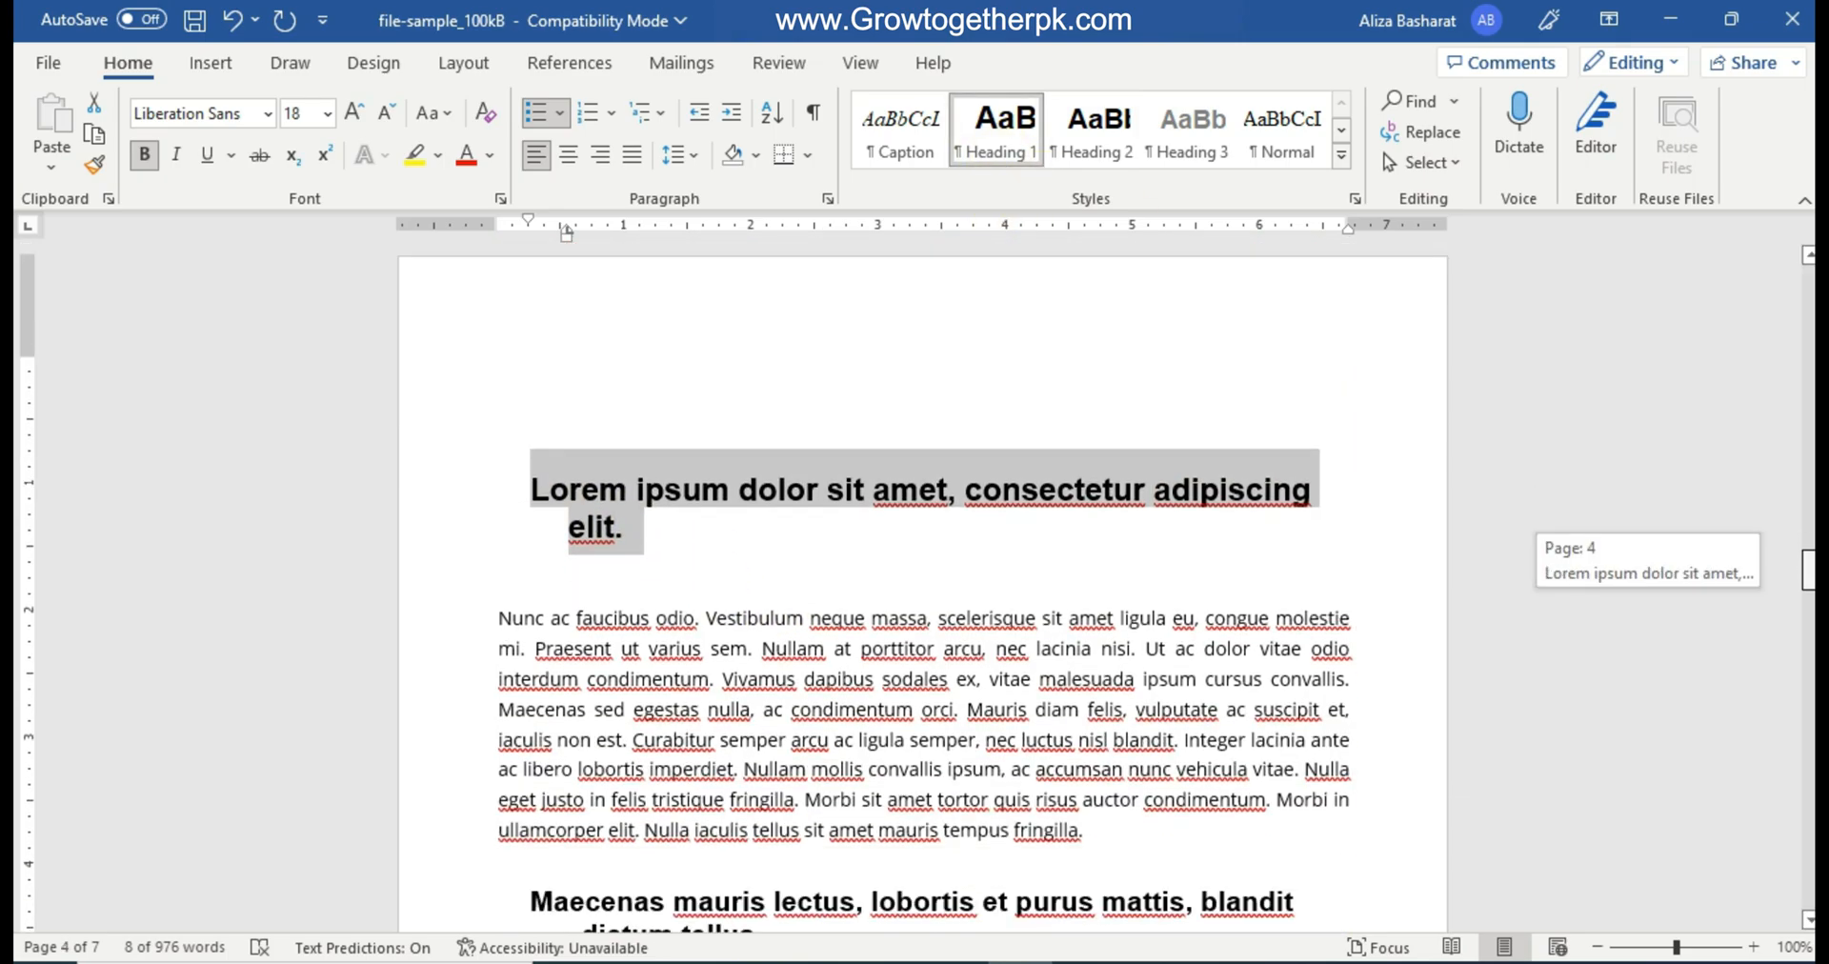
scroll("down", 3)
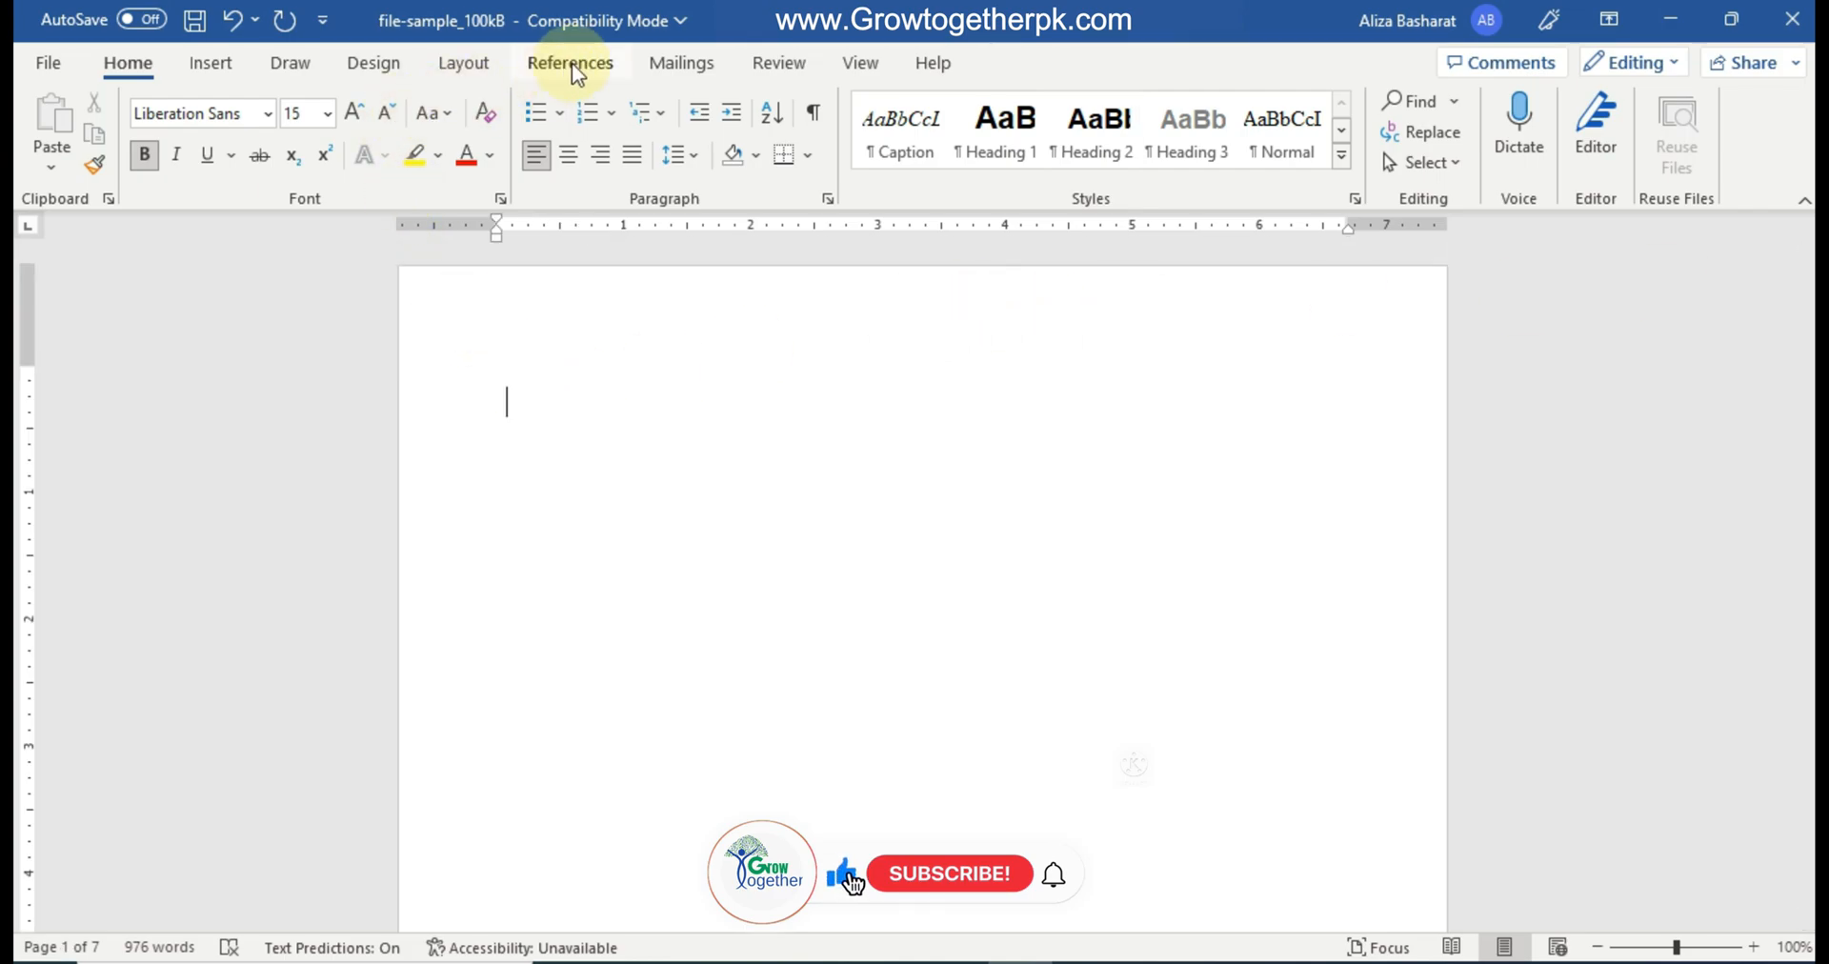
Show the References Table of Contents gallery of automatic and manual layouts.
left_click(570, 62)
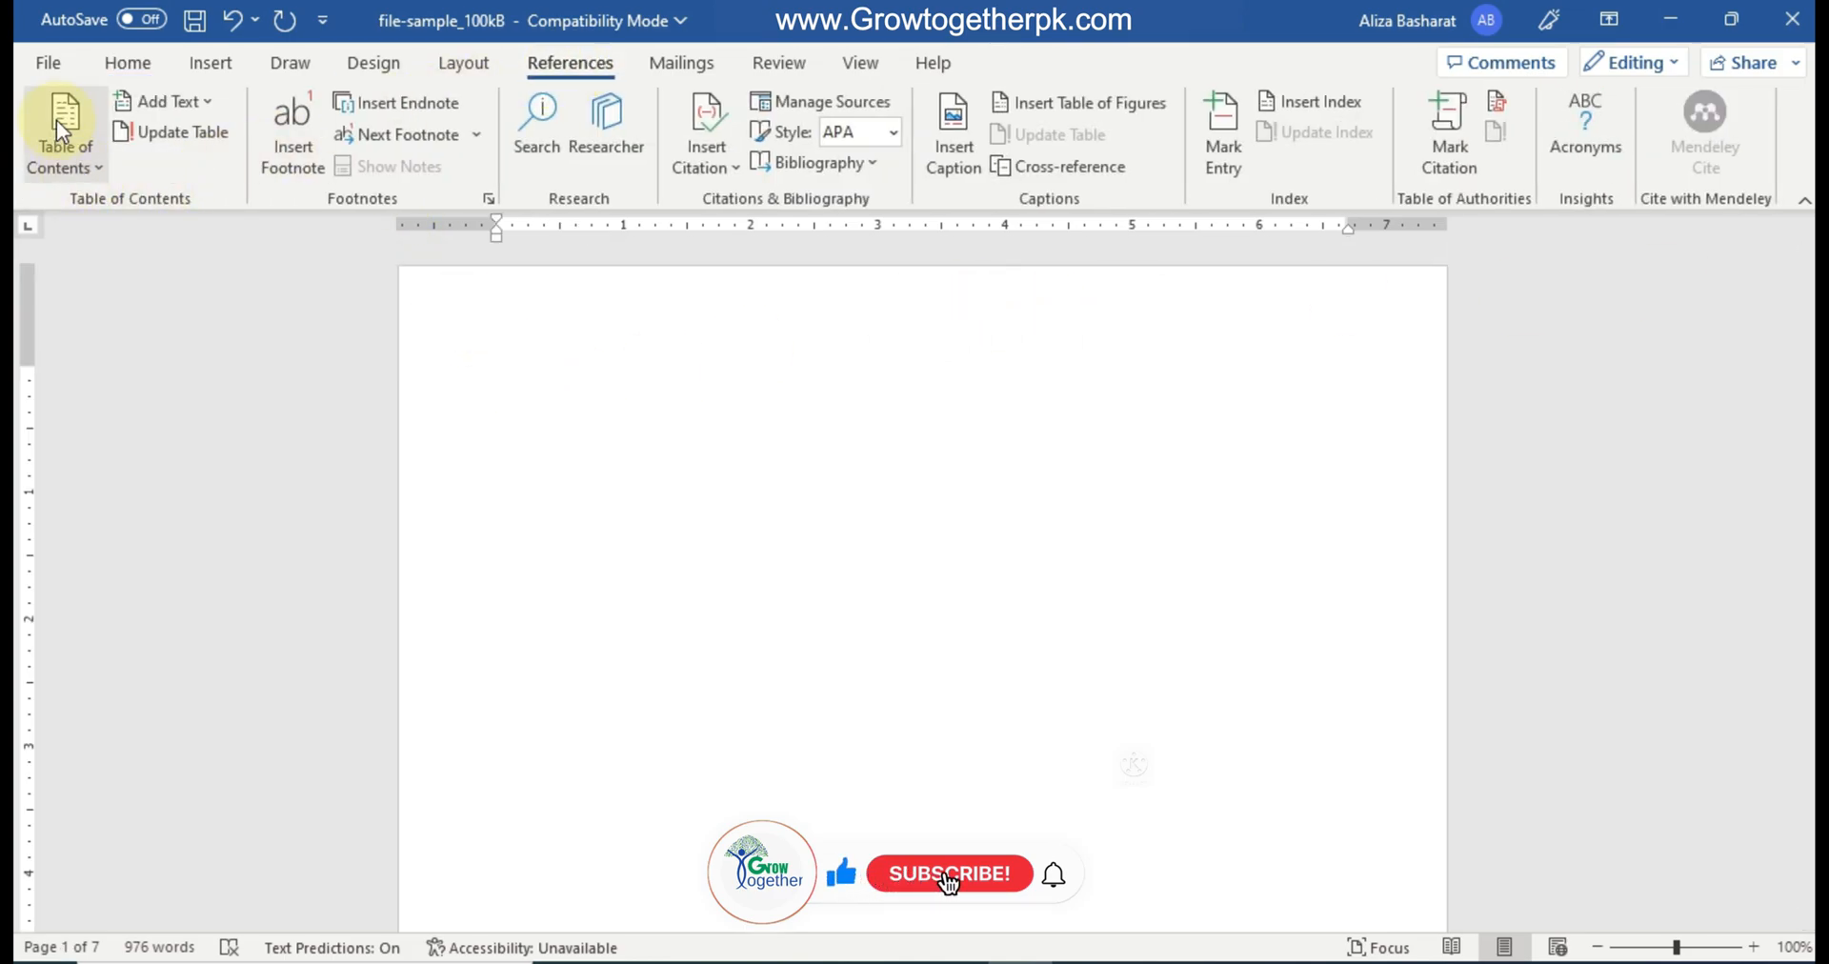
left_click(63, 132)
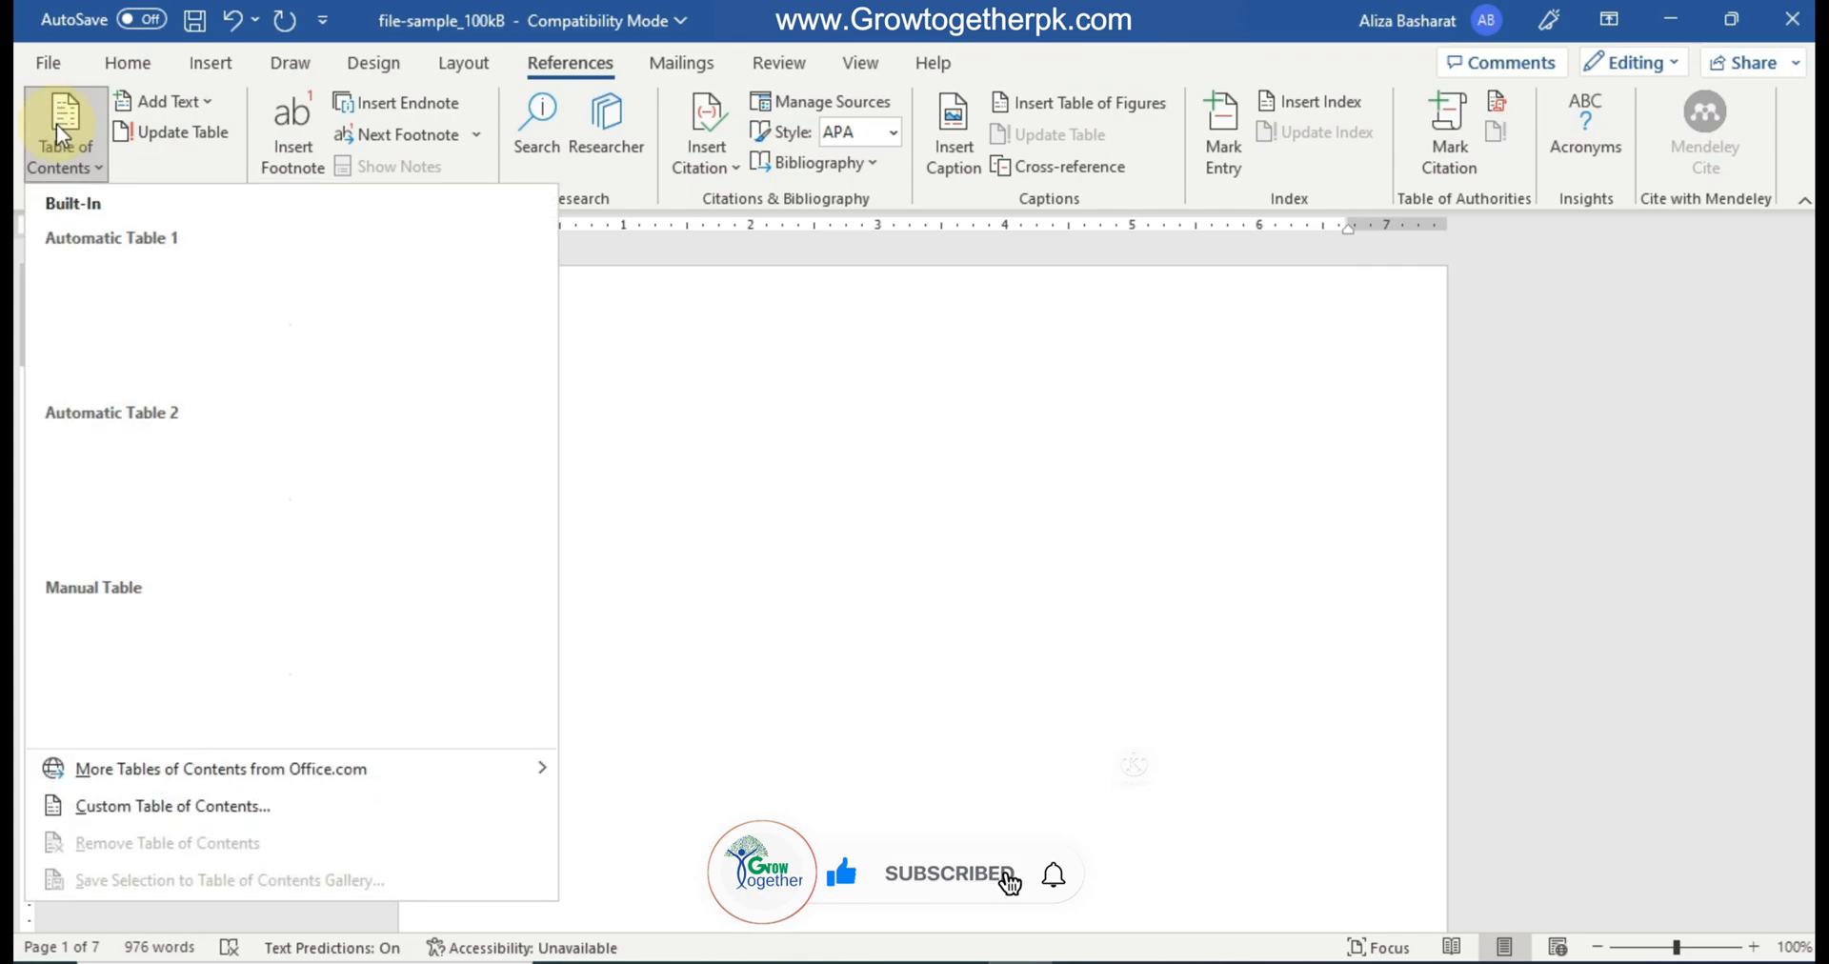
mouse_move(105, 281)
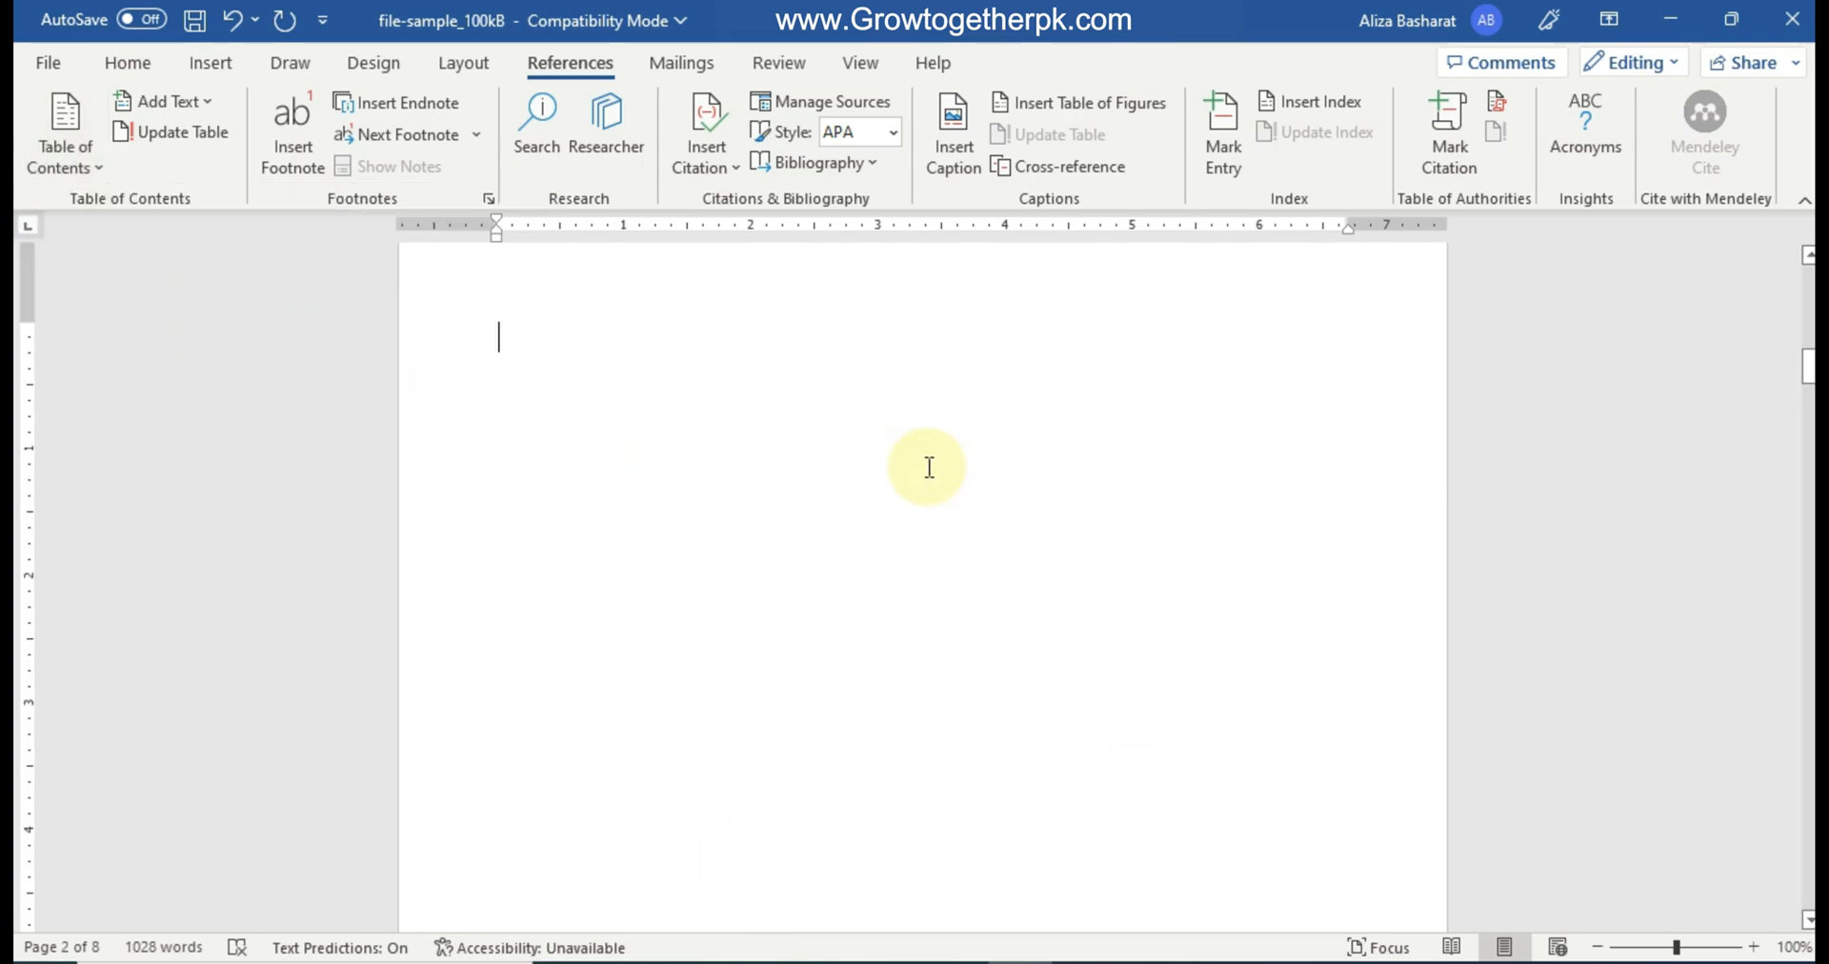
mouse_move(929, 466)
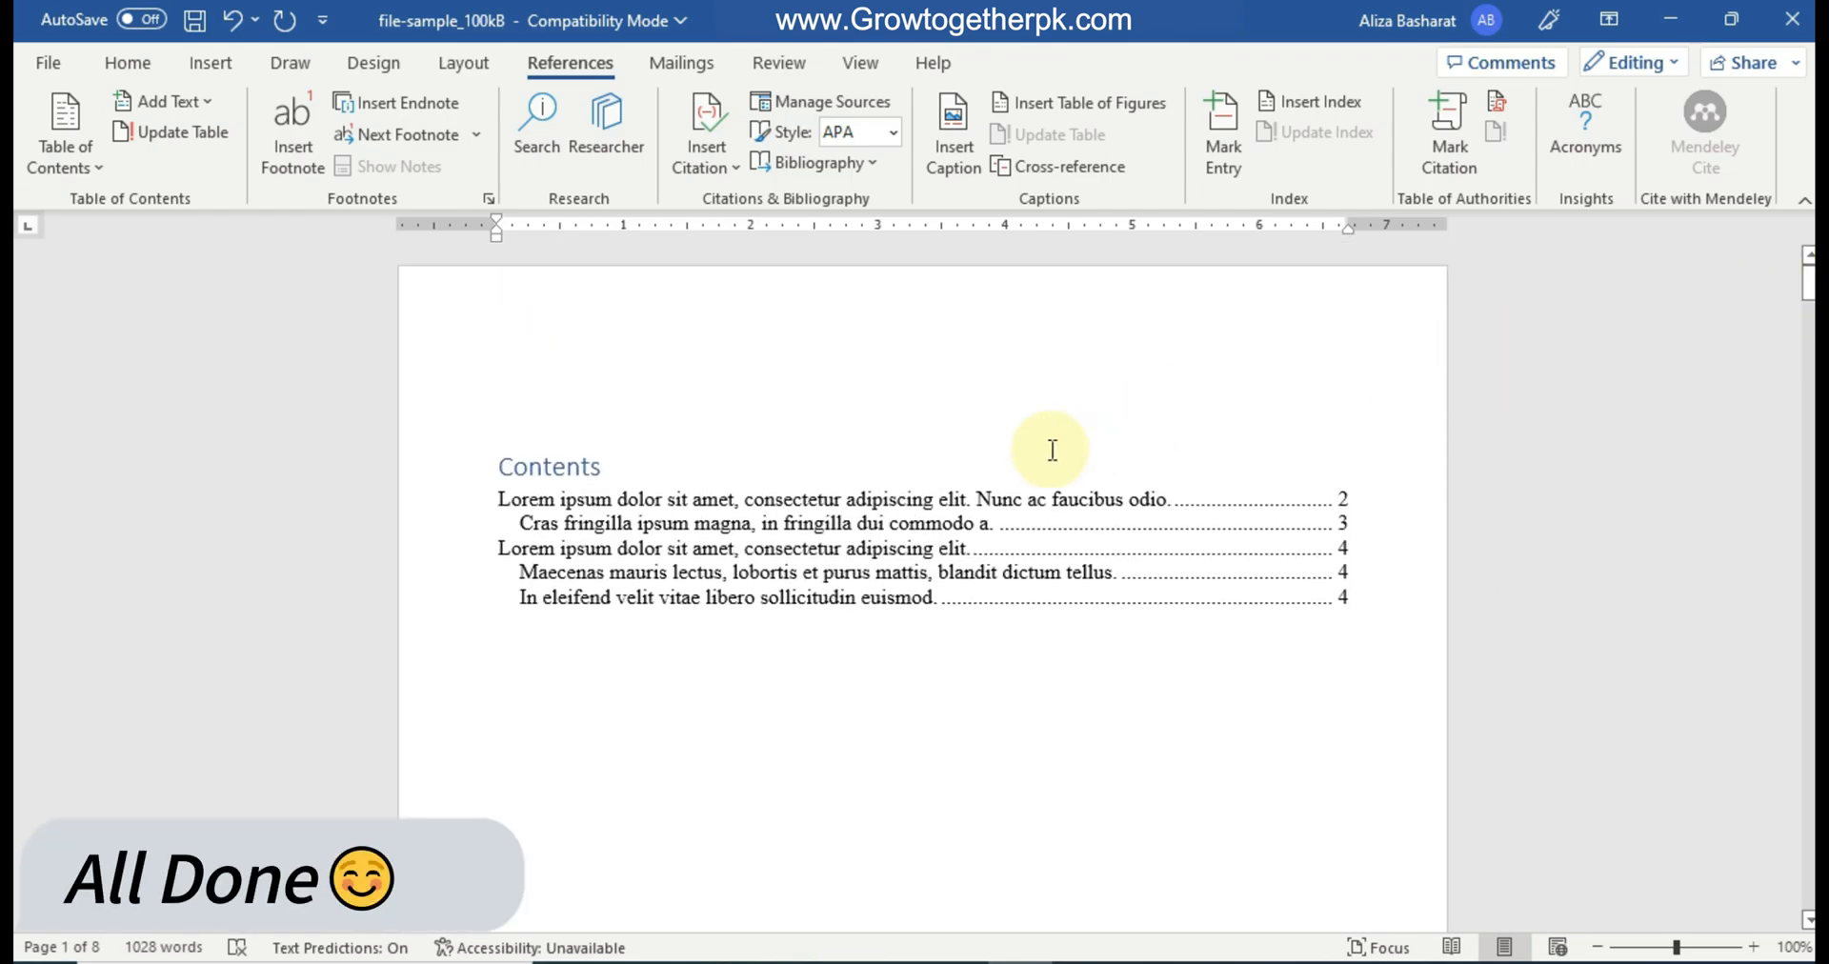
mouse_move(570, 499)
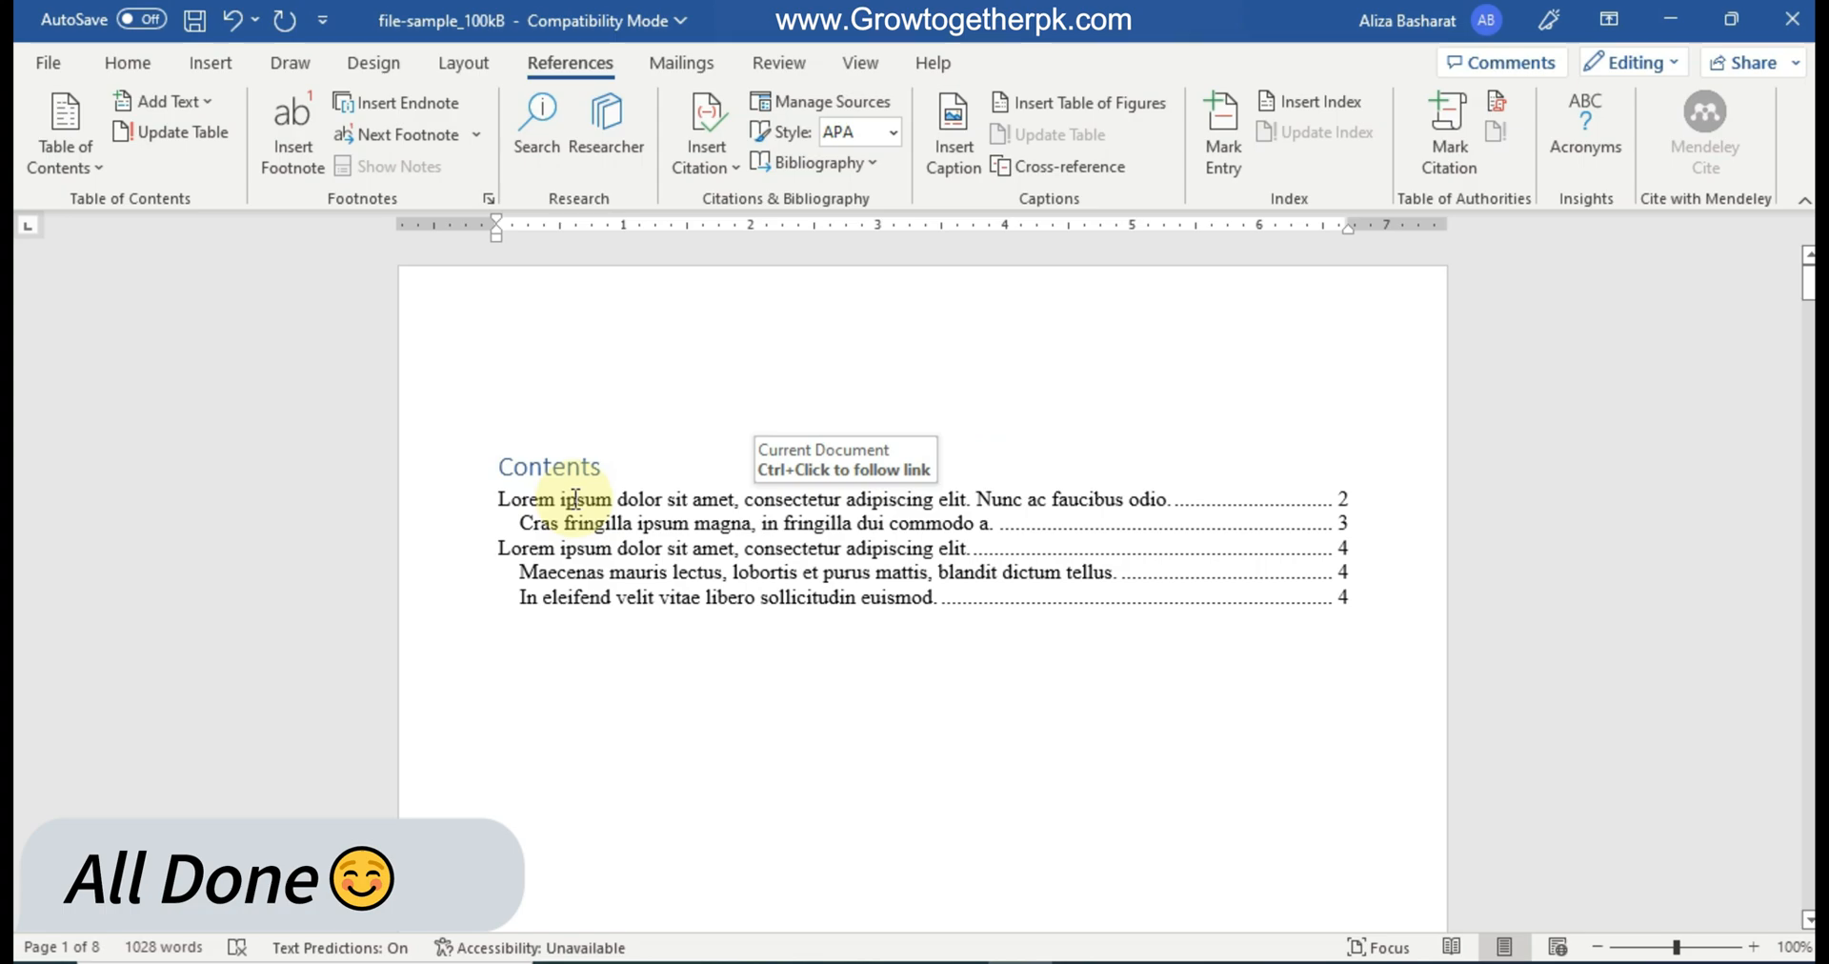